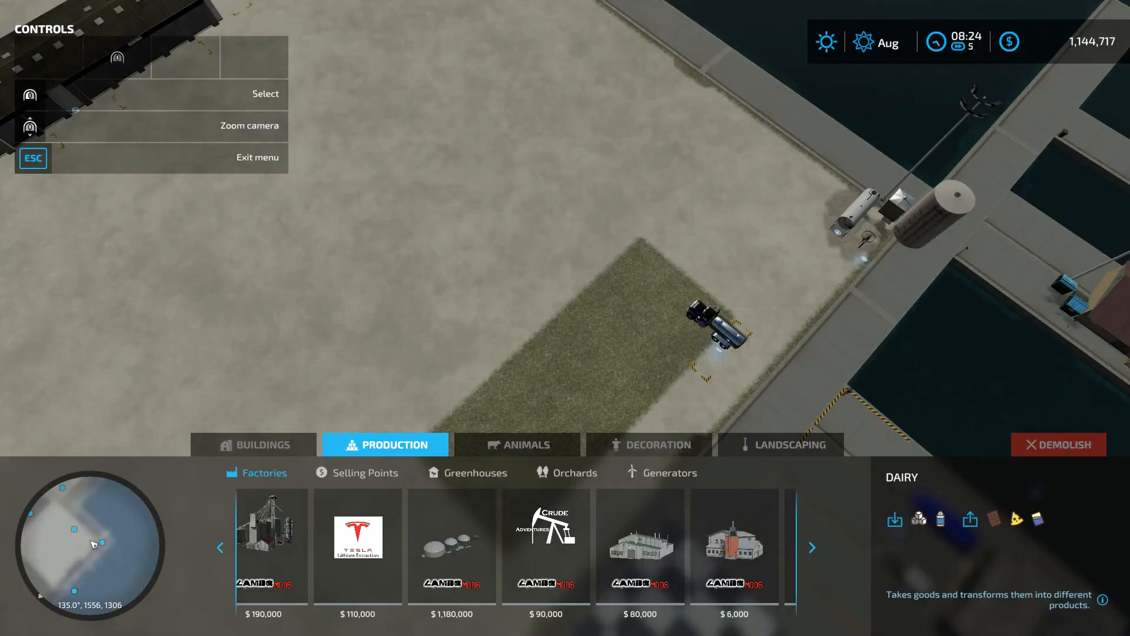
Leave the construction catalogue and enter the tanker truck by the docks.
left_click(545, 546)
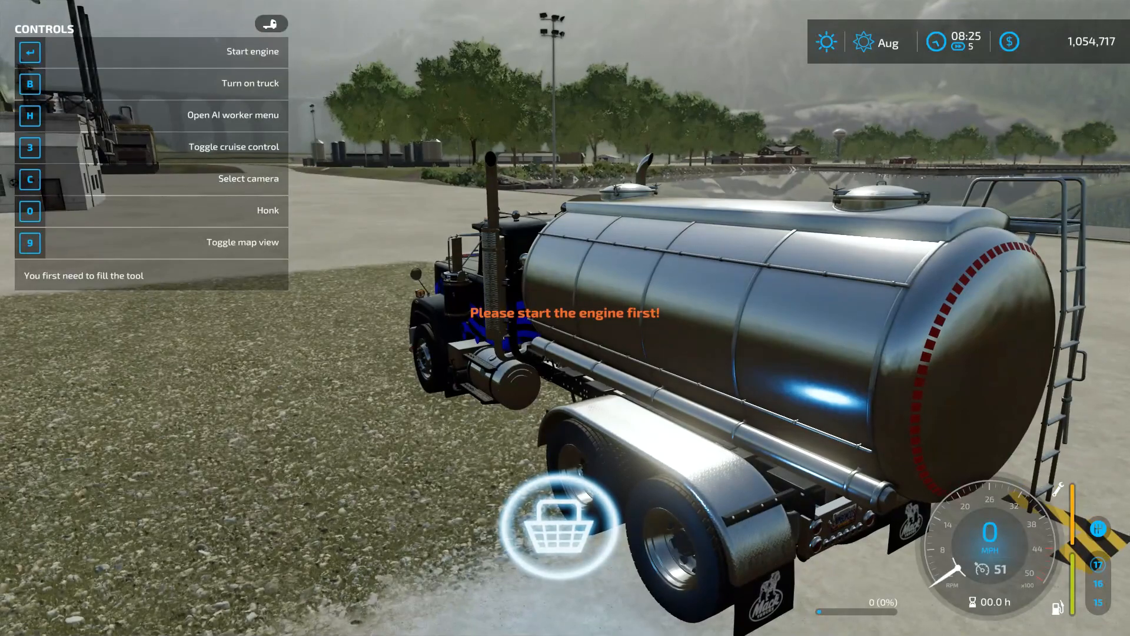
Start the tanker's engine and show the oil pumping factory's Crude Oil Low Staff production chain.
key("enter")
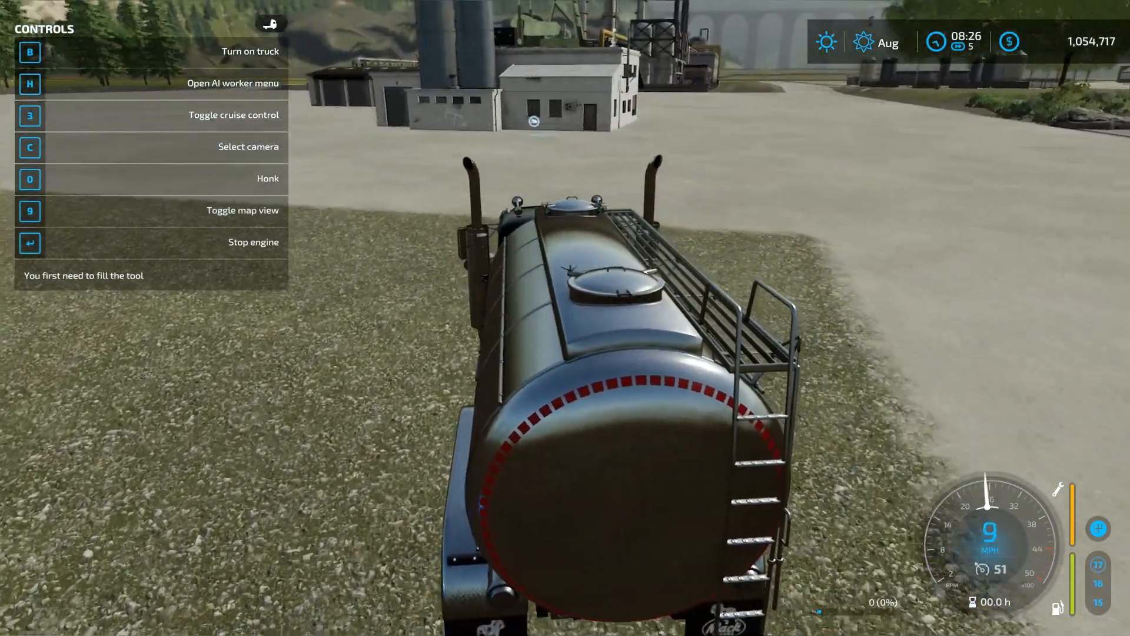
key("w")
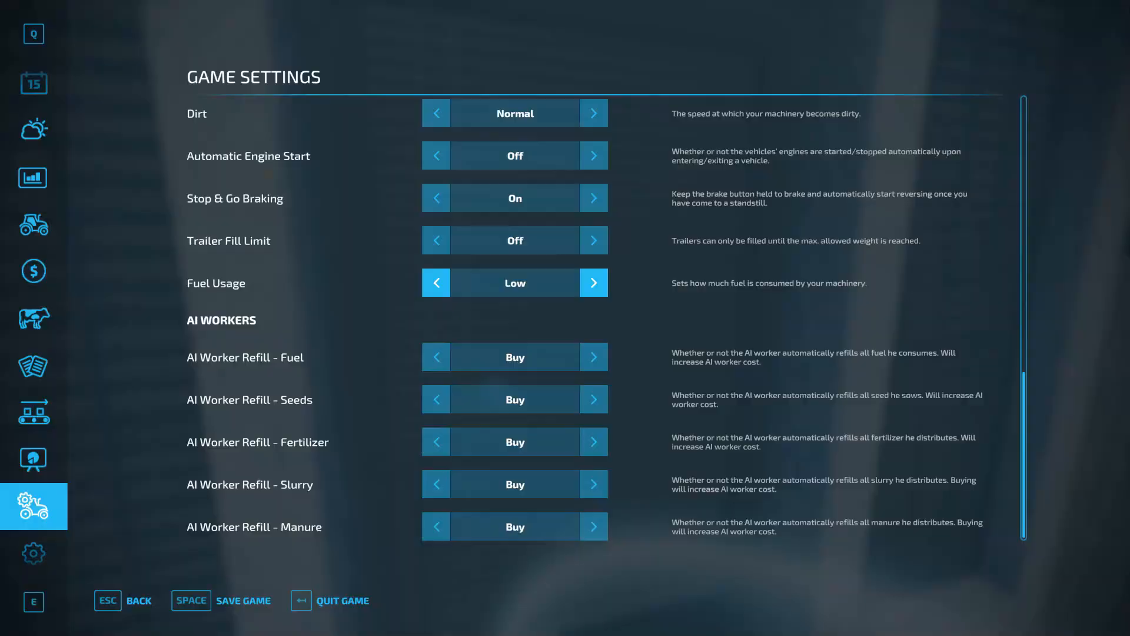
left_click(33, 412)
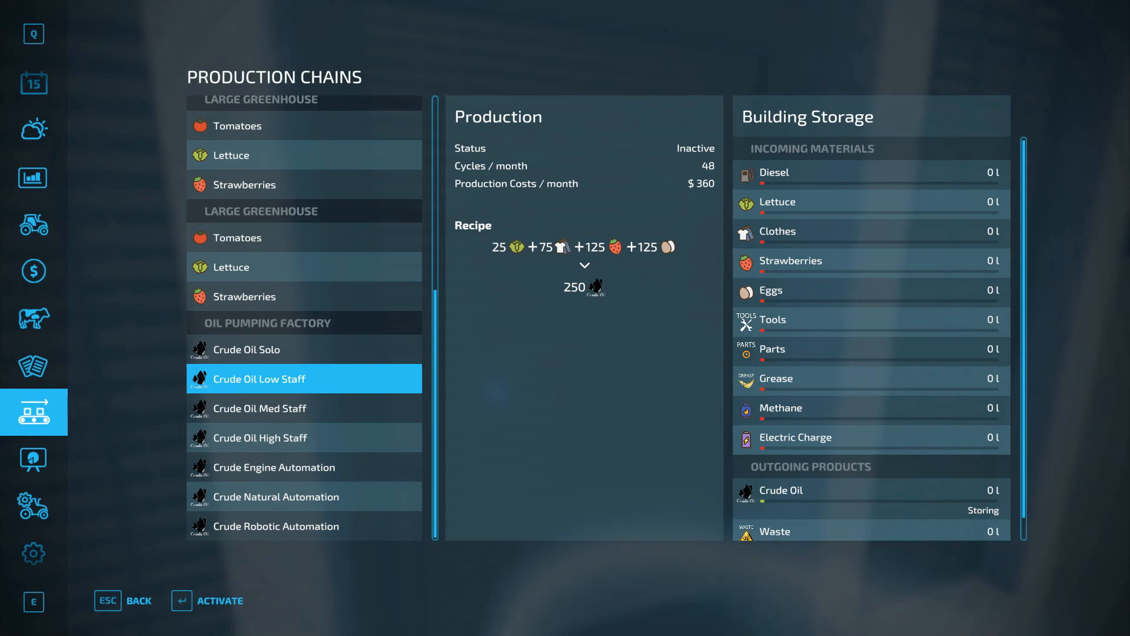
View the Crude Oil Med Staff, High Staff and Crude Engine Automation recipes in turn.
left_click(258, 349)
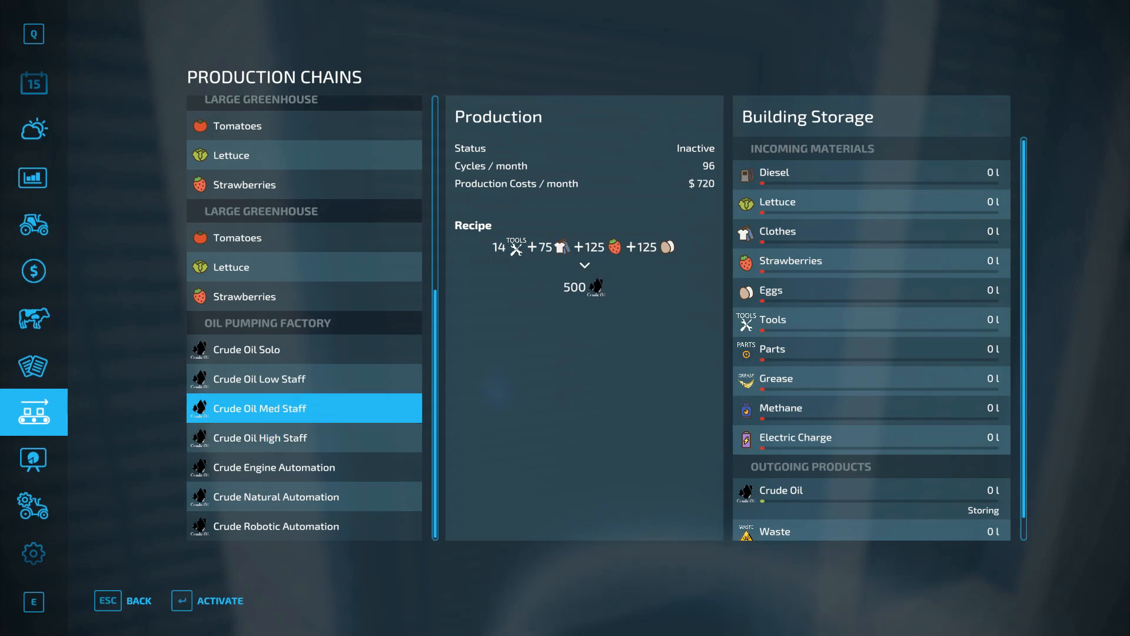
left_click(304, 438)
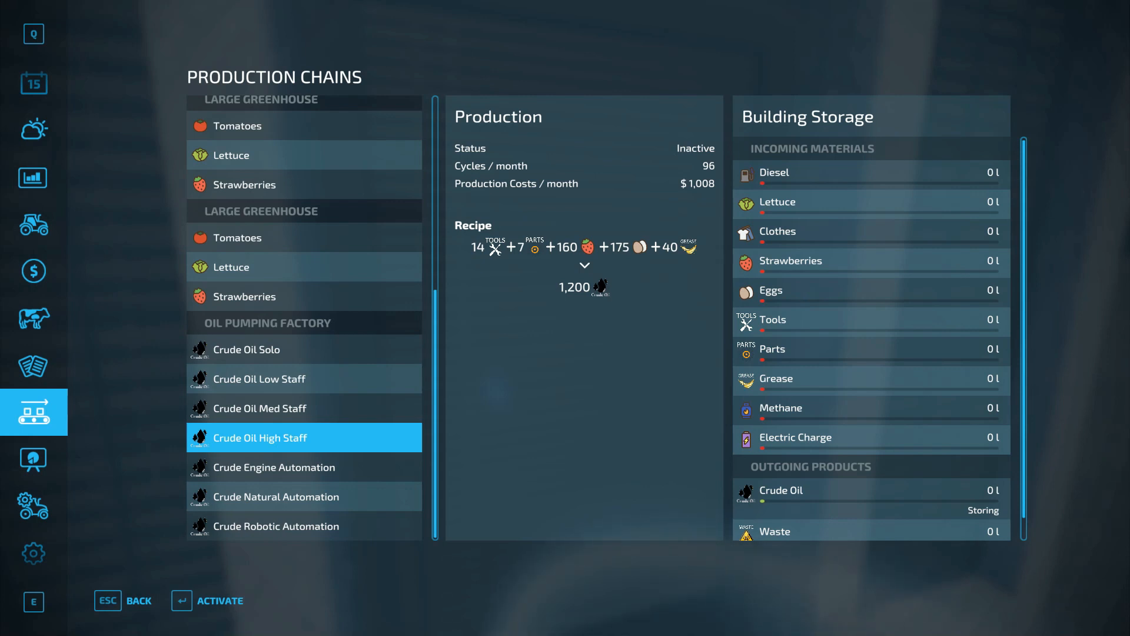
left_click(303, 466)
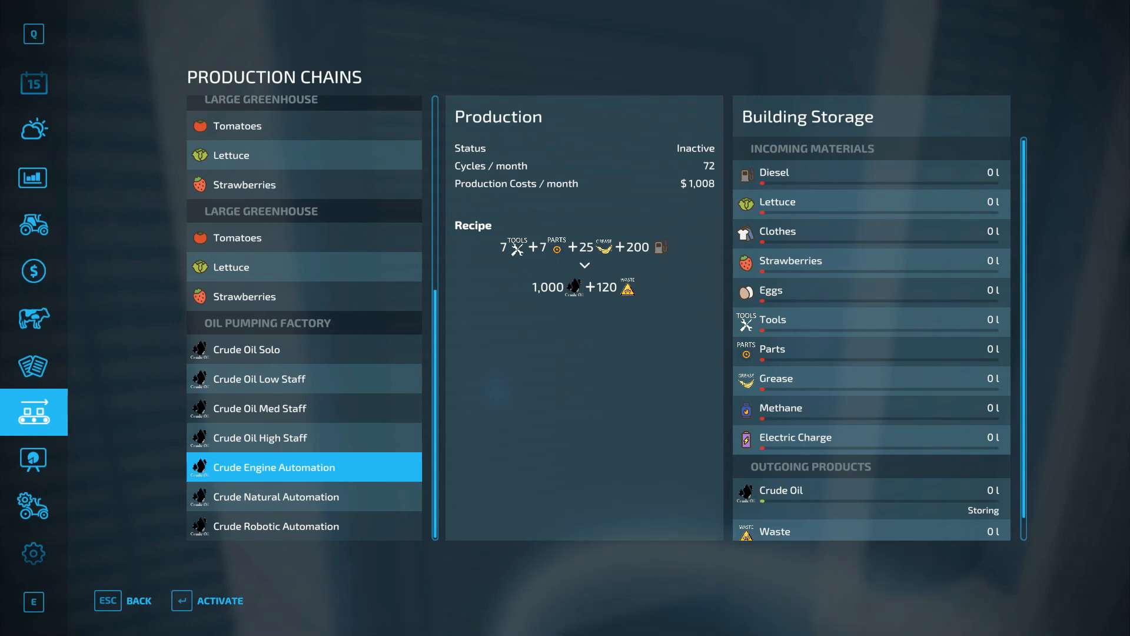
Switch between Crude Natural Automation and Crude Robotic Automation recipes, finishing on Natural Automation.
left_click(304, 495)
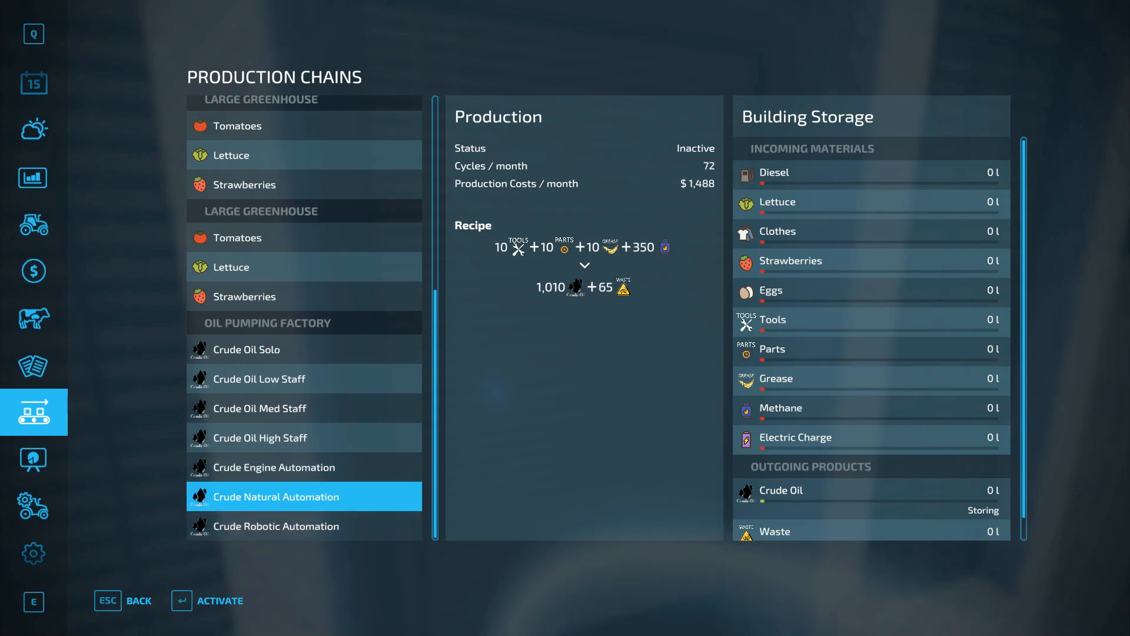
left_click(303, 526)
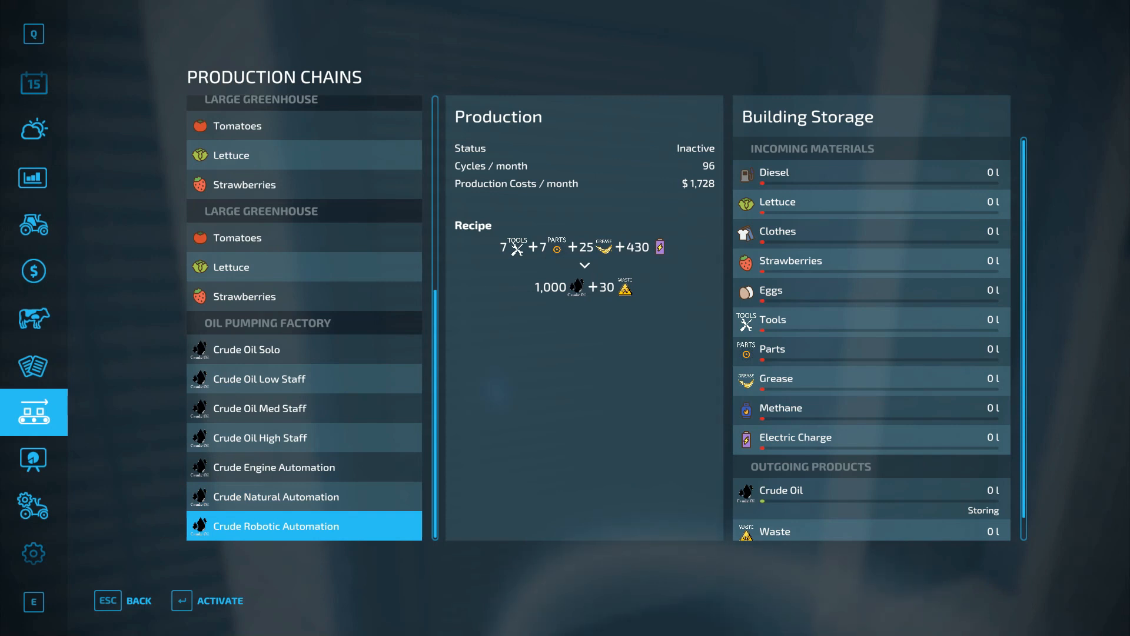
left_click(303, 495)
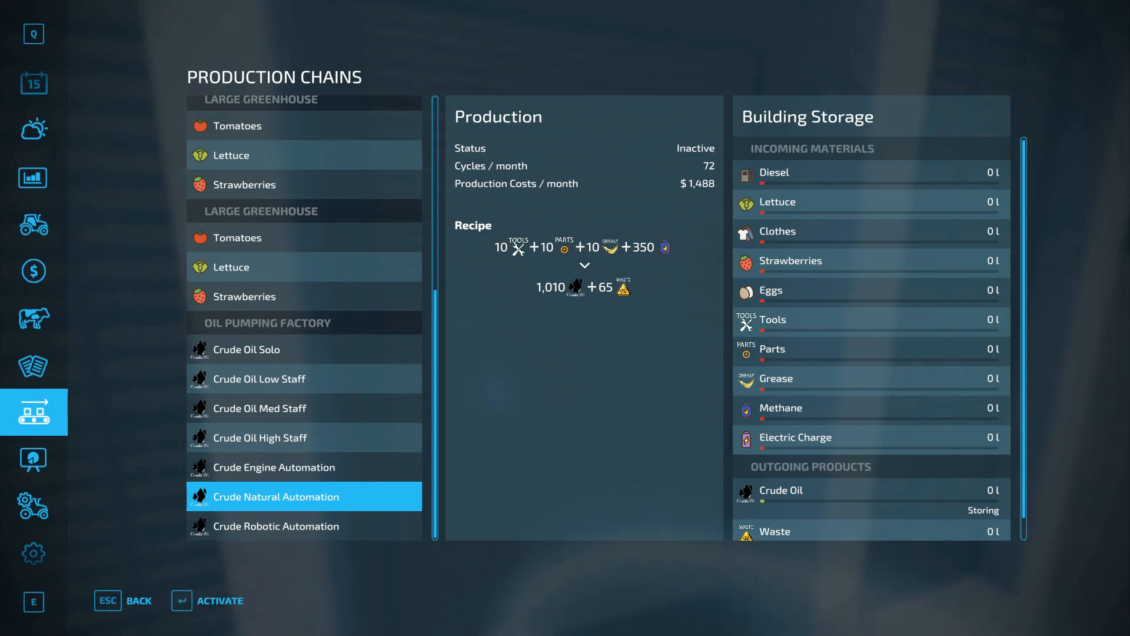
left_click(304, 525)
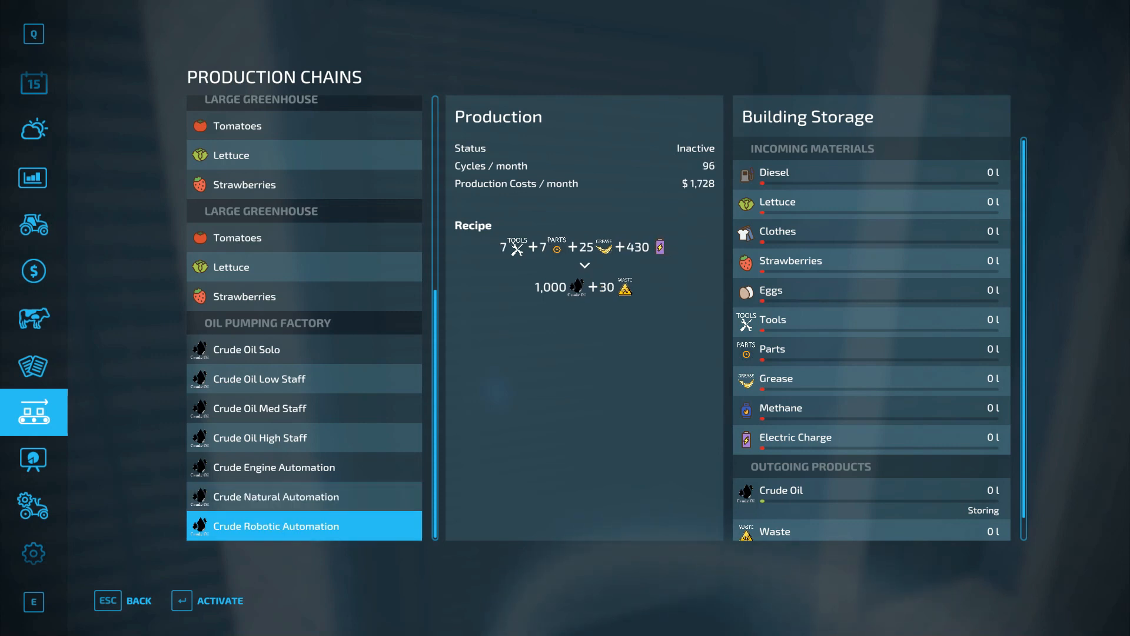
left_click(303, 495)
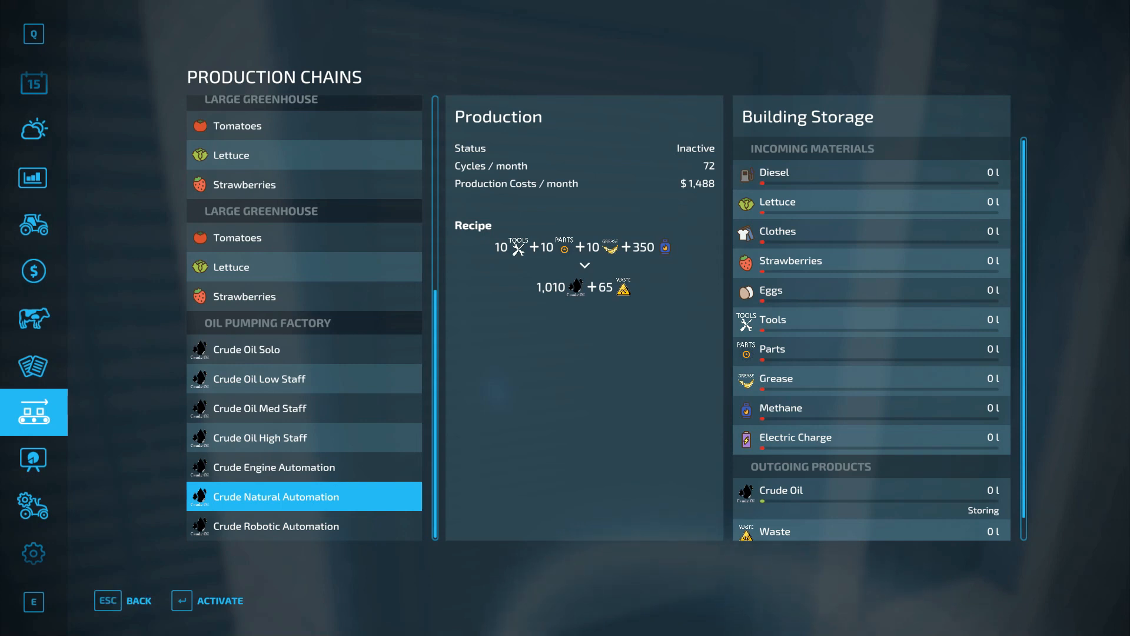
Stock the factory's input storage, including 10,000 l diesel and 5,000 l tools, shown on Crude Oil Med Staff.
key("Escape")
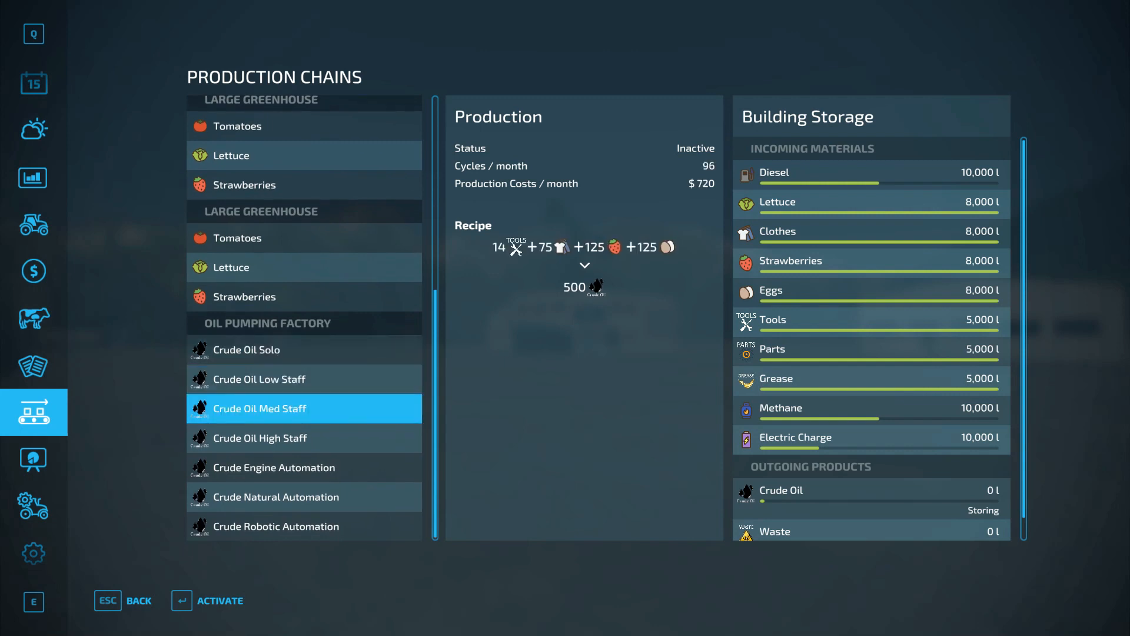
Activate the Crude Robotic Automation recipe so the factory starts producing crude oil.
left_click(259, 438)
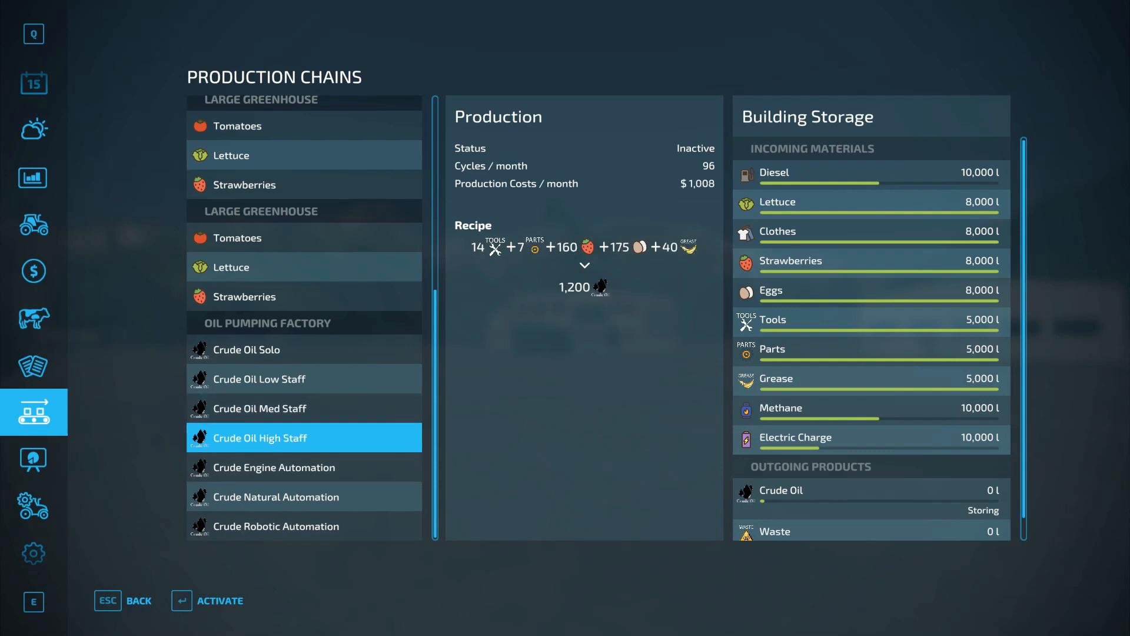
left_click(303, 526)
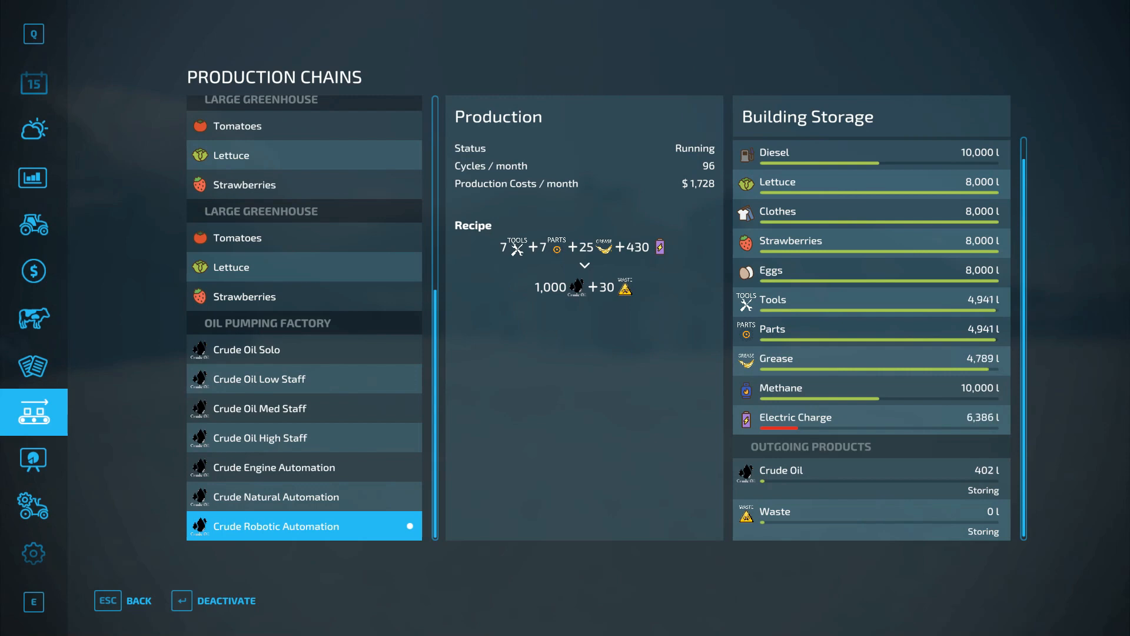
Buy a Crude Oil Refinery Medium for $80,000 from Production > Factories.
key("Escape")
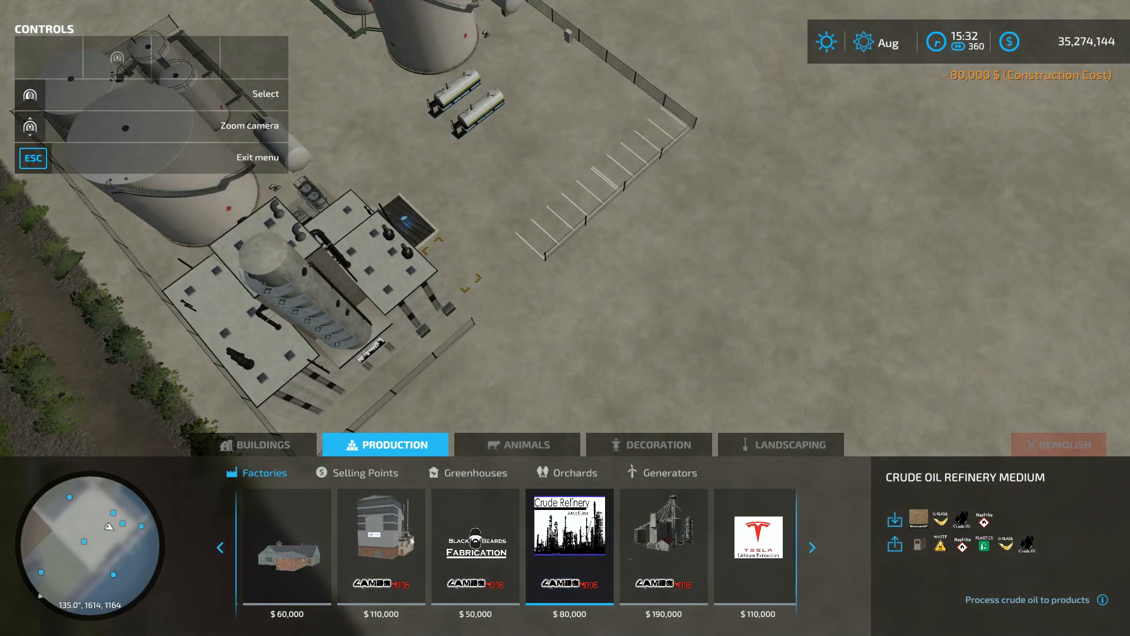
Leave the catalogue and turn off the low loader's automatic loading at the refinery.
key("Escape")
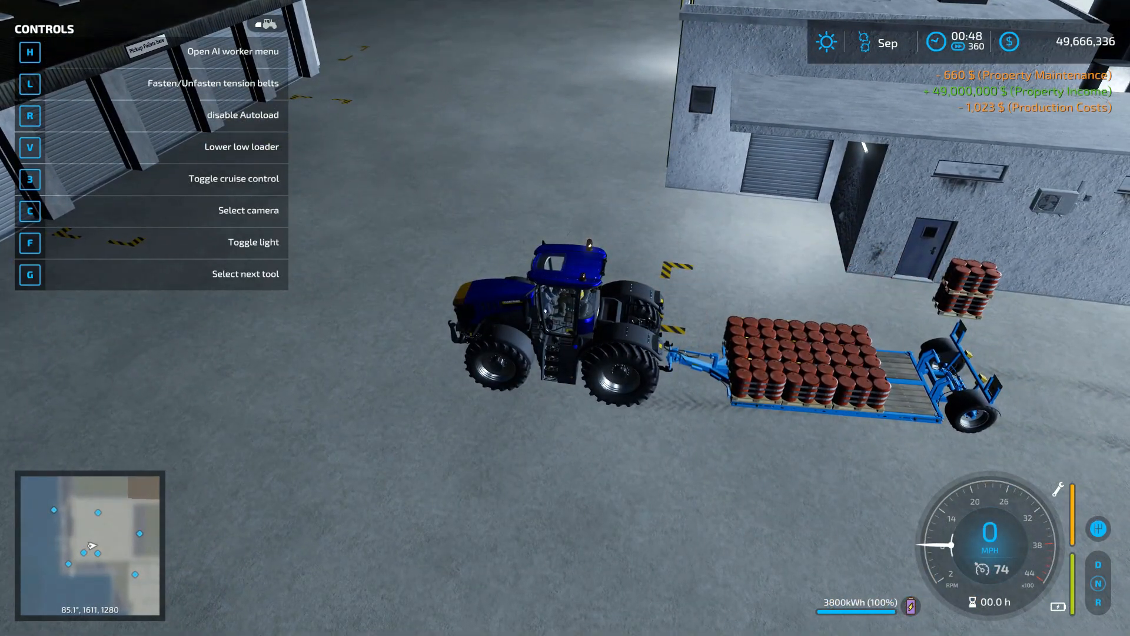
key("r")
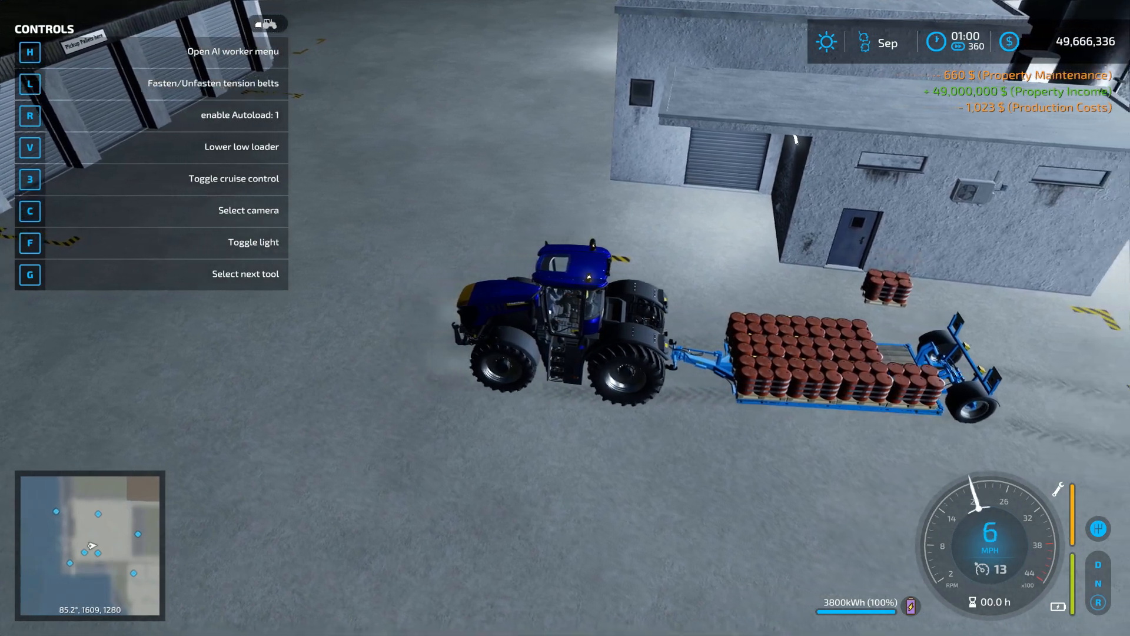
key("r")
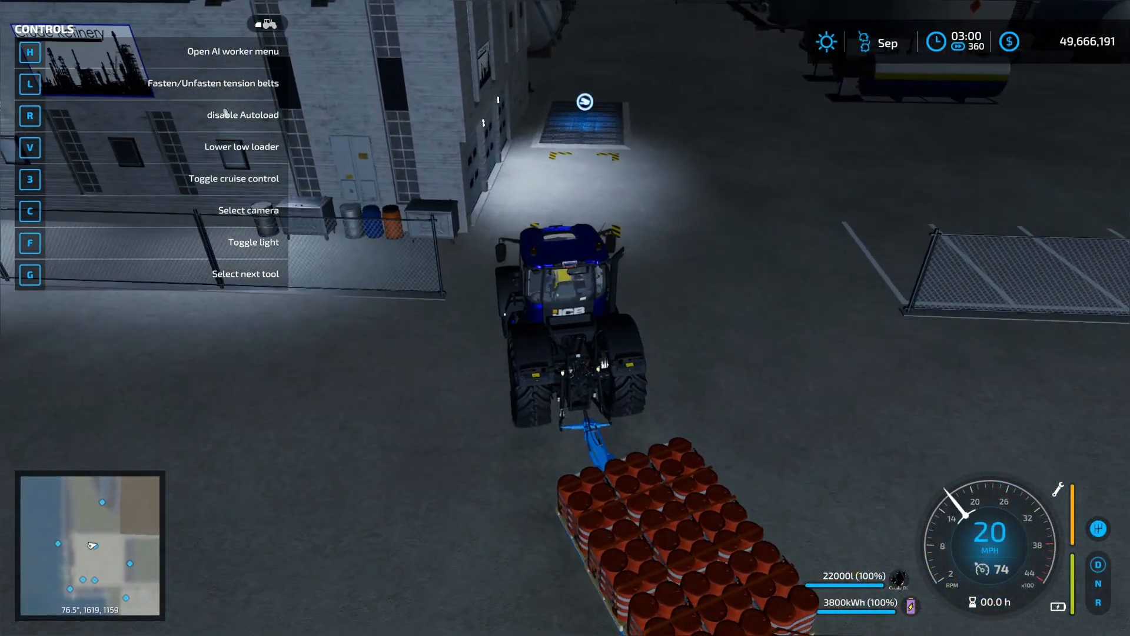
Unload the crude oil pallets into the refinery until the trailer reads 0 l, then raise the deck.
key("w")
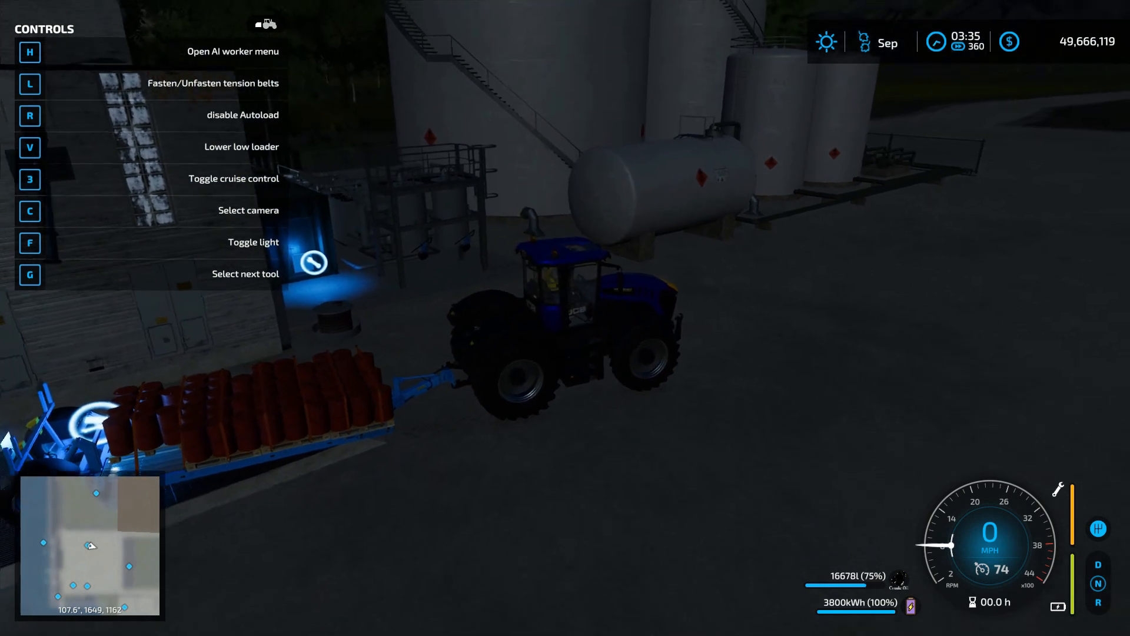
key("w")
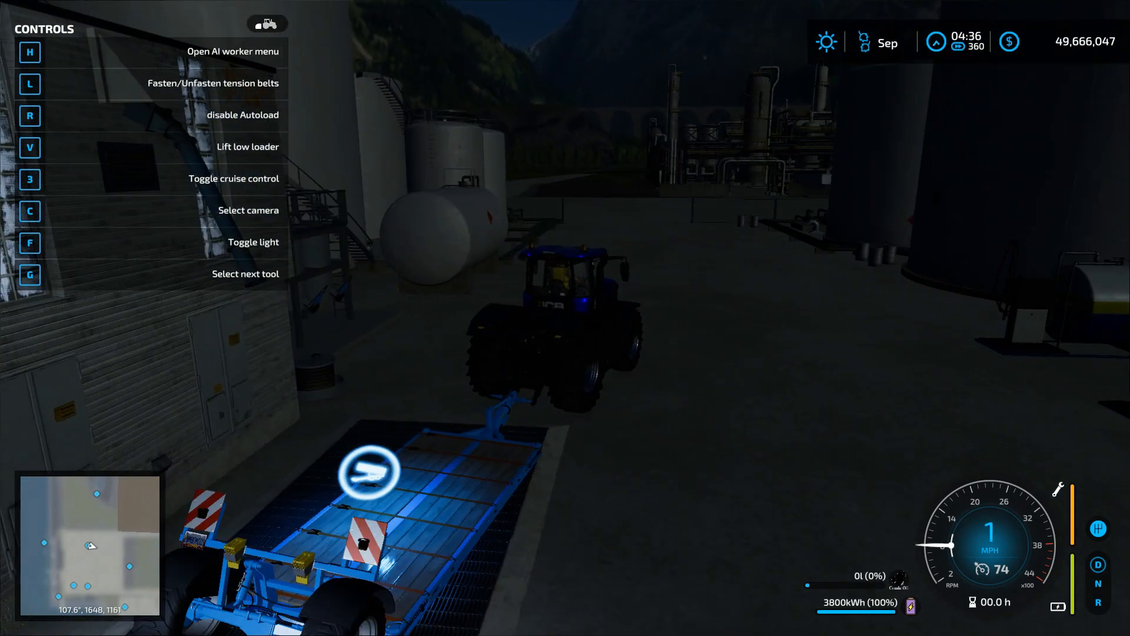
key("W")
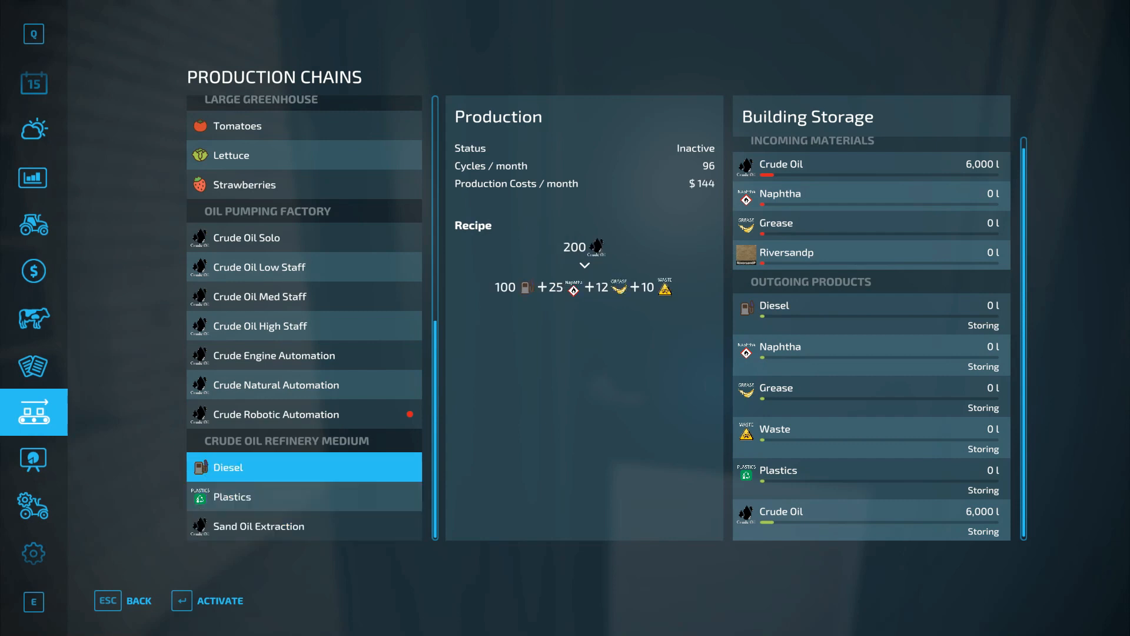
Check the refinery's Sand Oil Extraction recipe and scroll through its building storage.
left_click(304, 526)
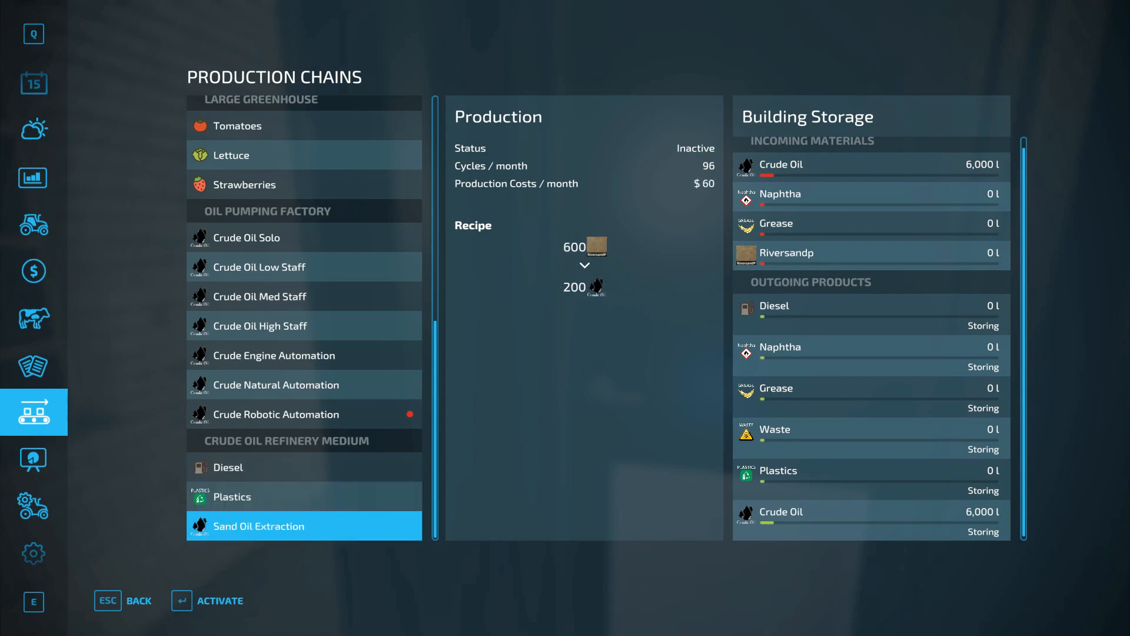
left_click(870, 518)
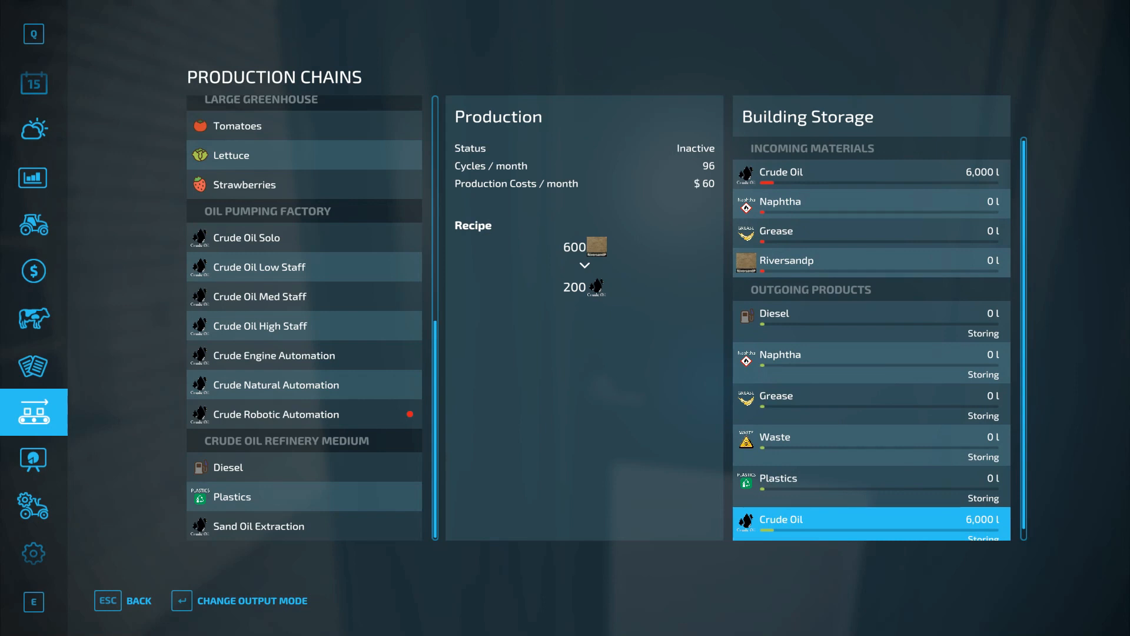
scroll("down", 3)
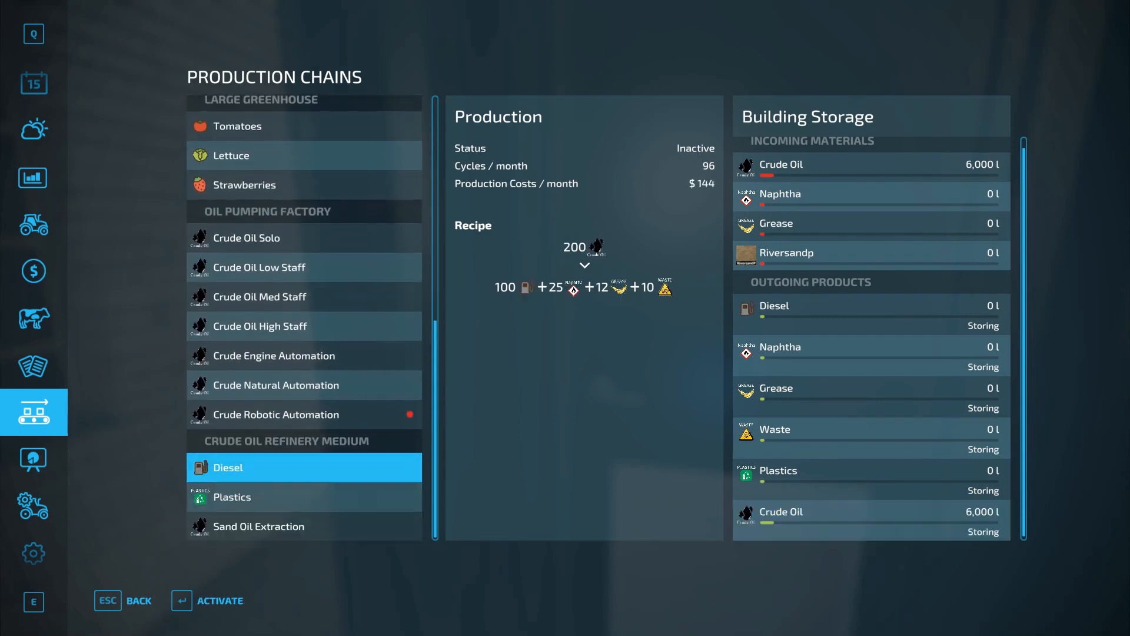
Activate the Diesel recipe and set every outgoing product to Distributing.
left_click(181, 600)
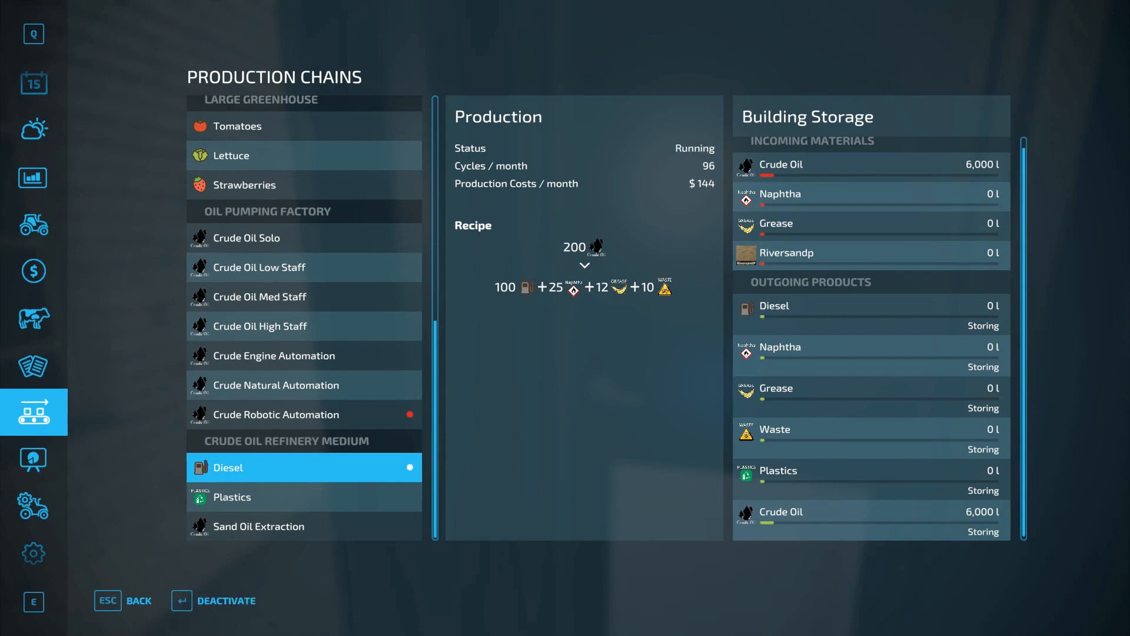
left_click(303, 526)
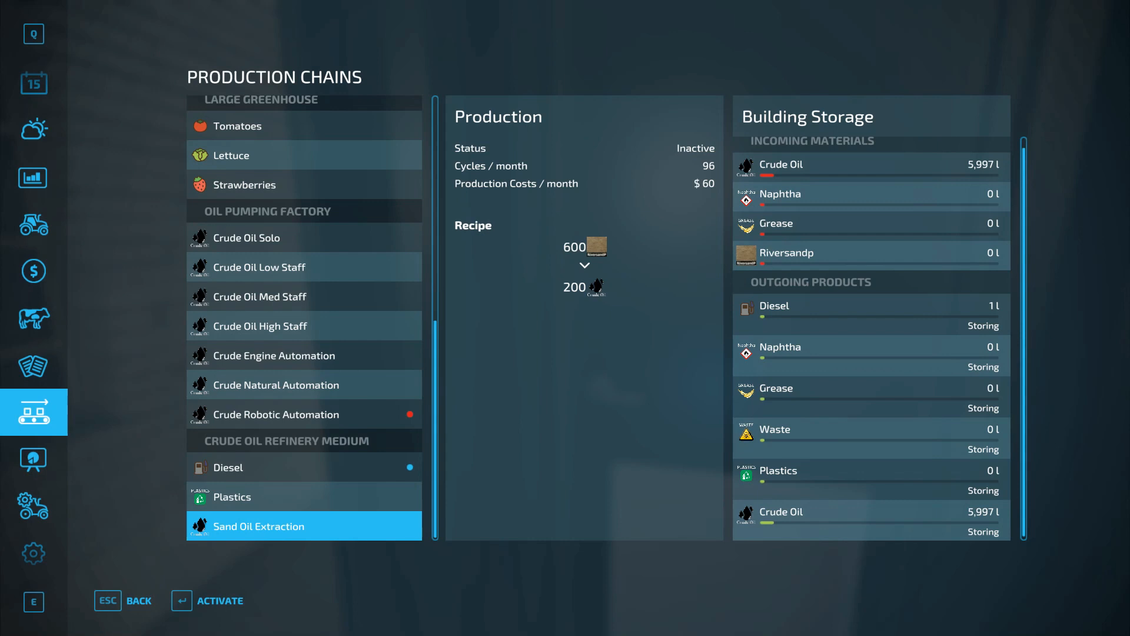
key("Escape")
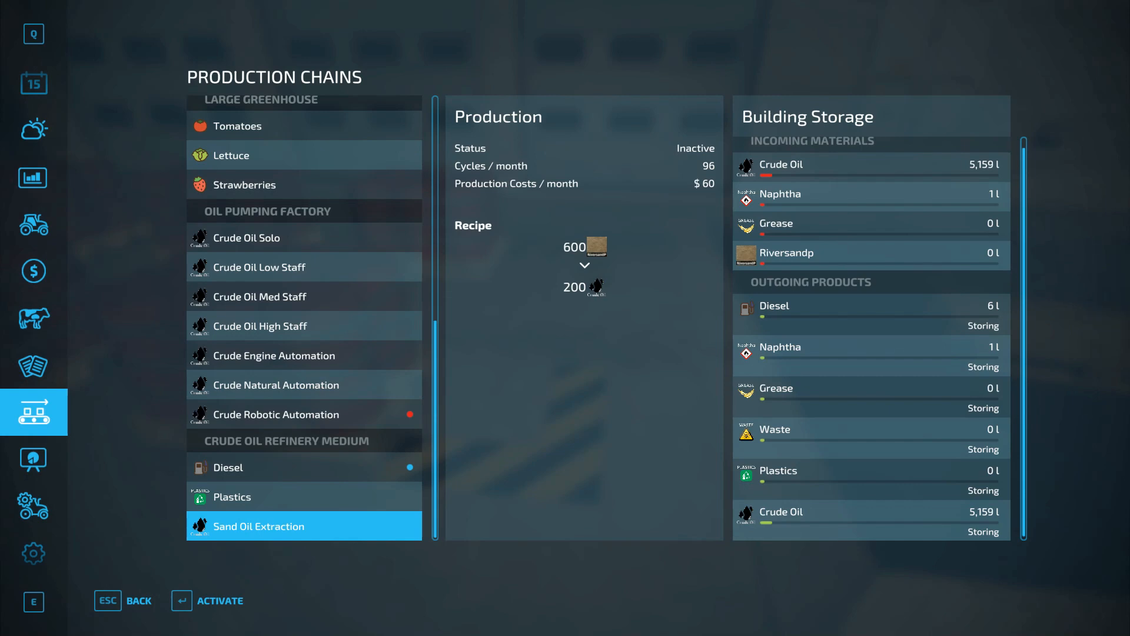
key("Escape")
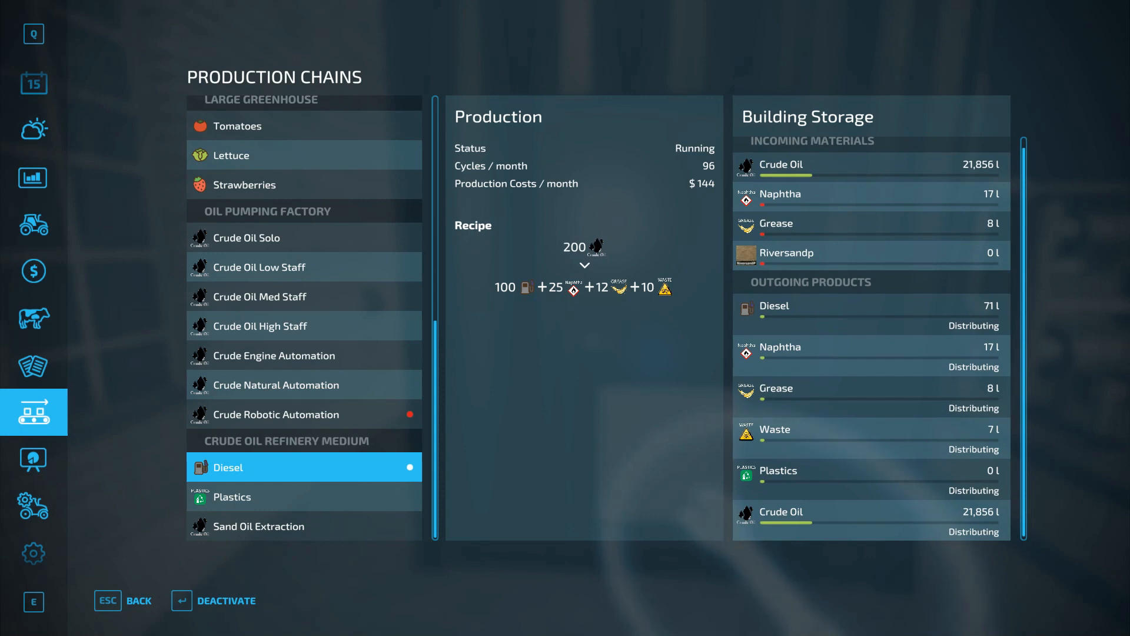
Review Crude Oil Solo, set Diesel to distribute and Naphtha to keep in storage.
left_click(303, 237)
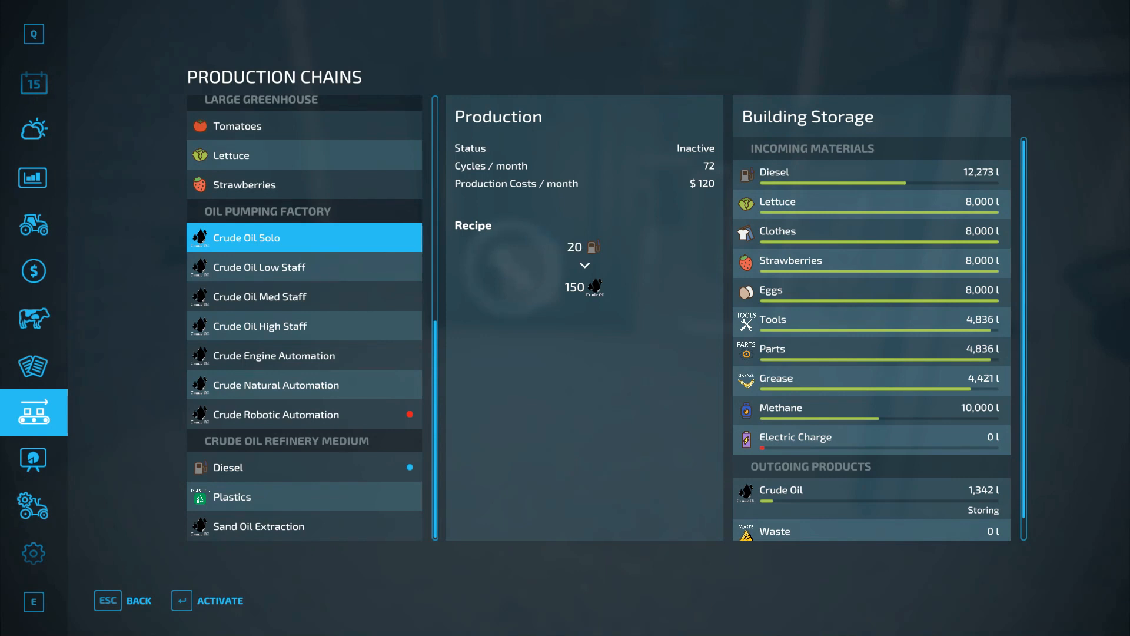
left_click(303, 466)
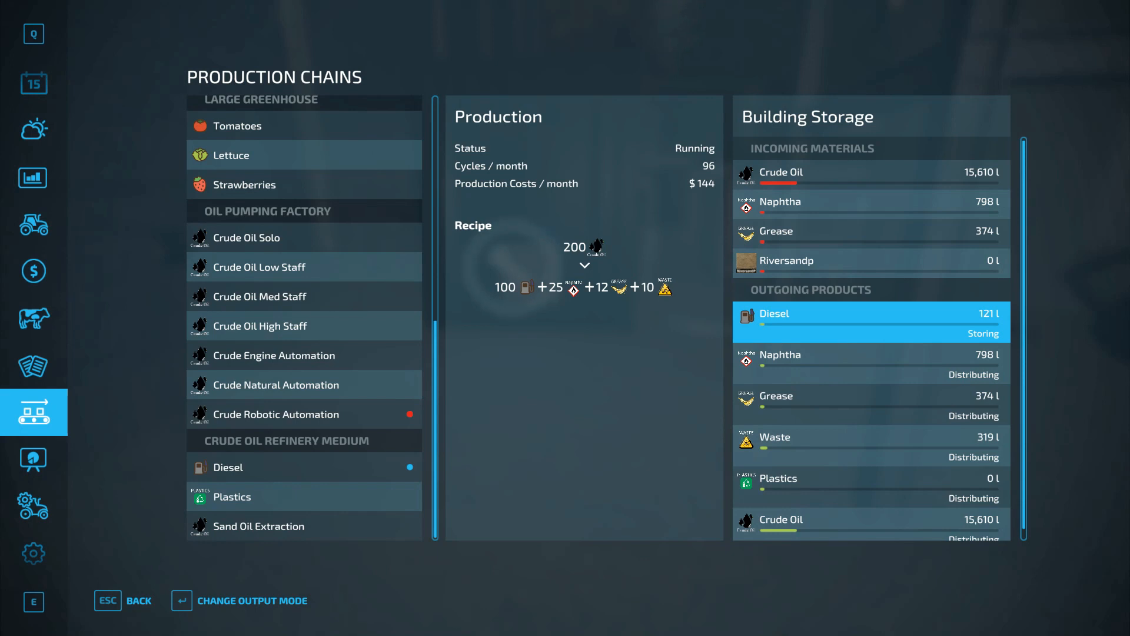
key("Escape")
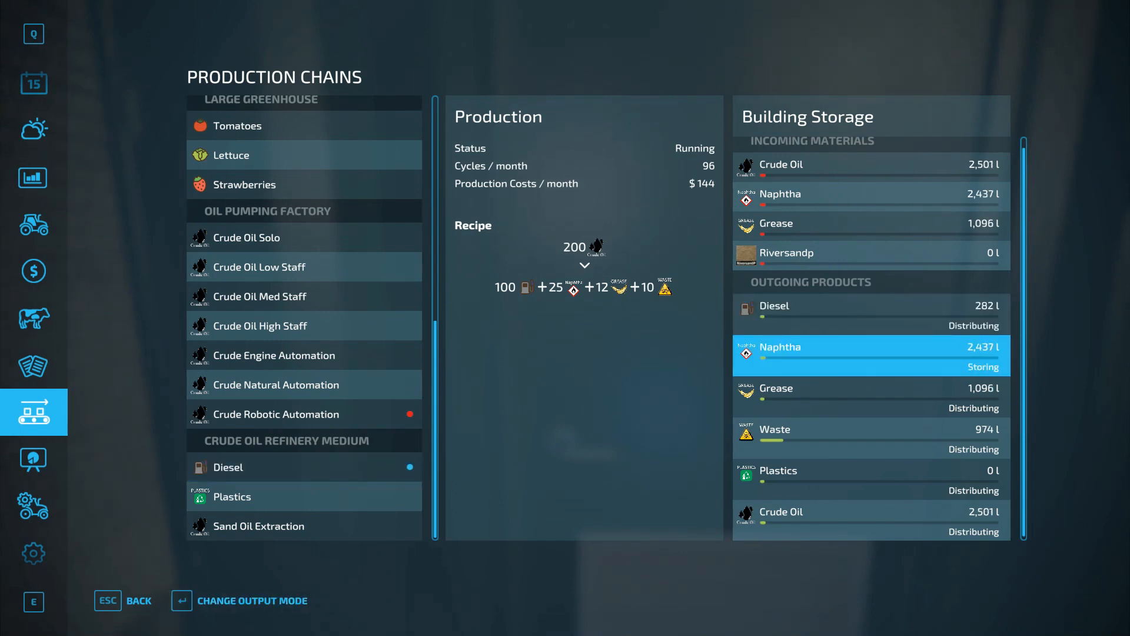
key("escape")
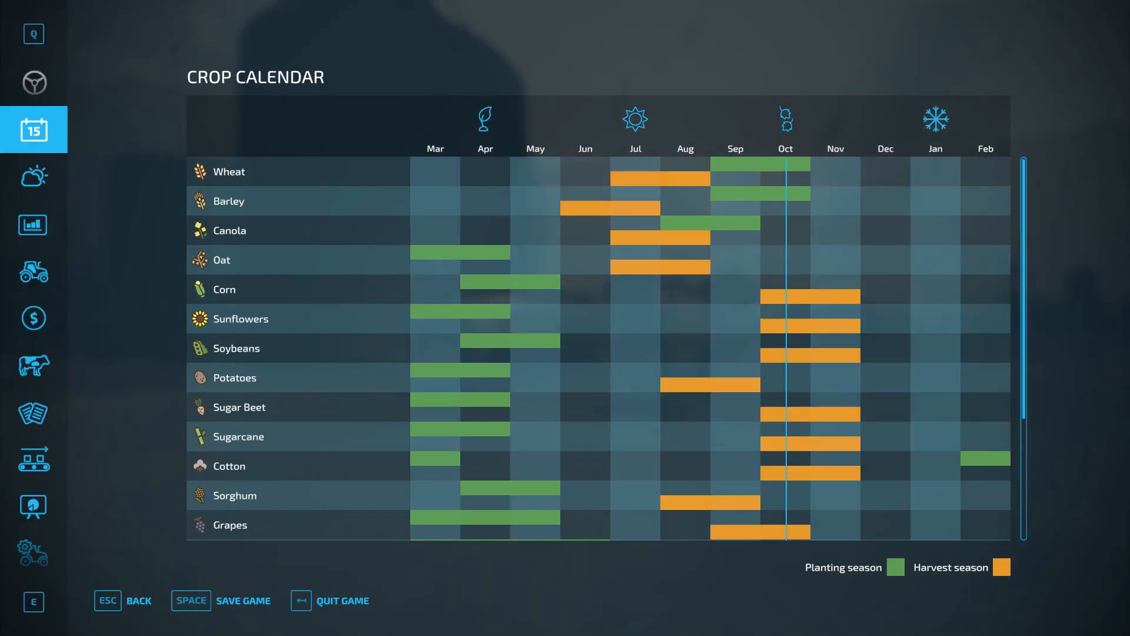
Return to the game from the map and confirm buying the Crude Oil Refinery.
left_click(33, 129)
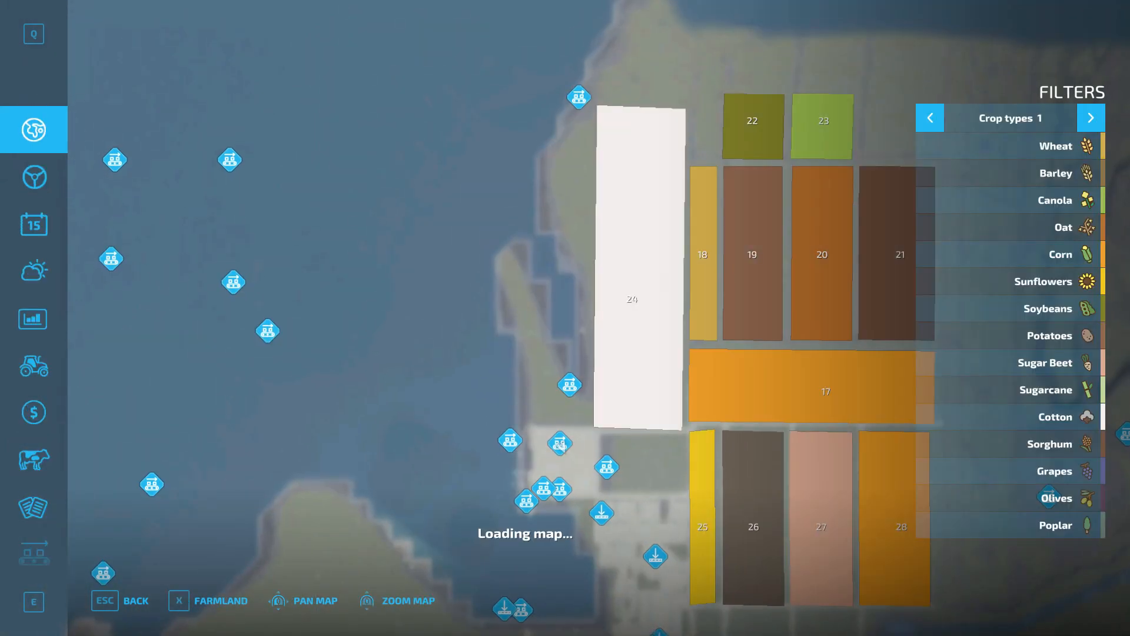
key("9")
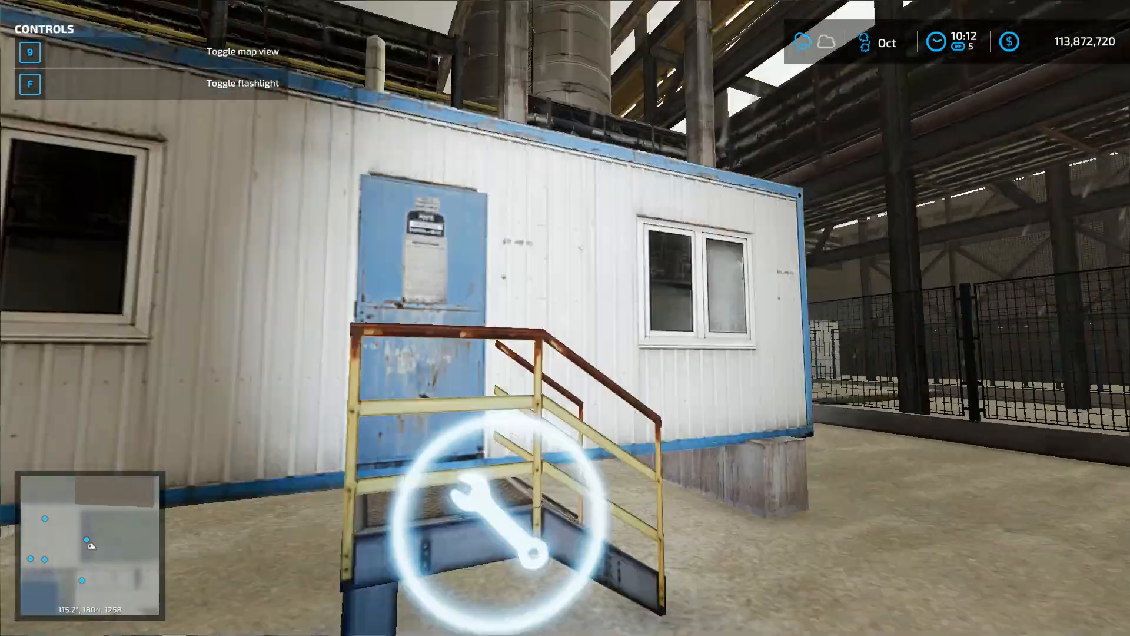
mouse_move(565, 317)
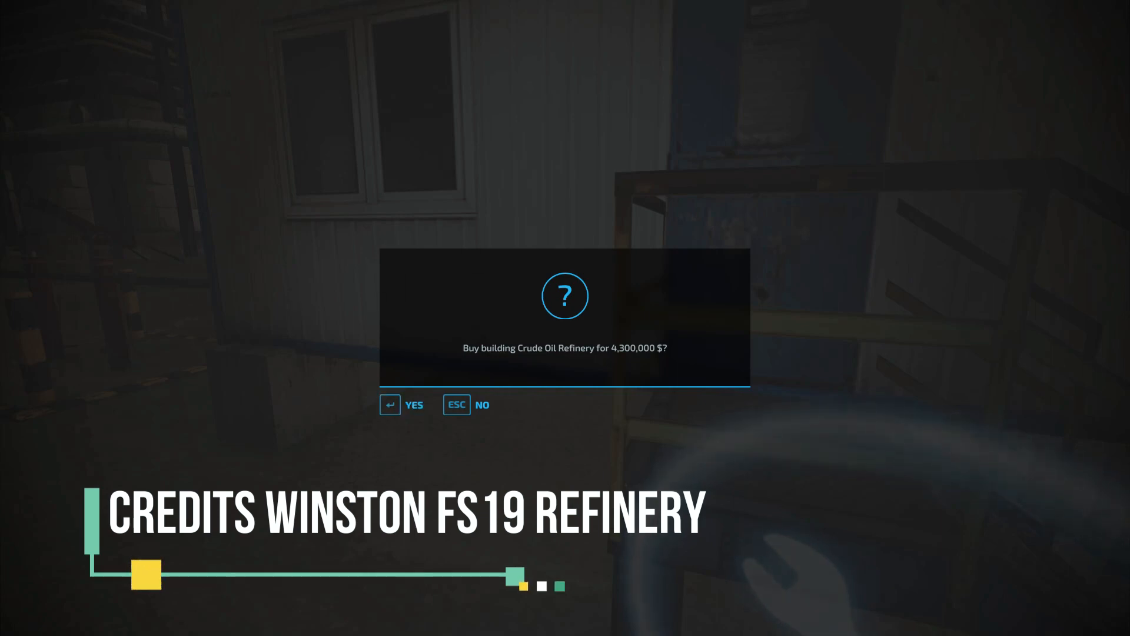
key("enter")
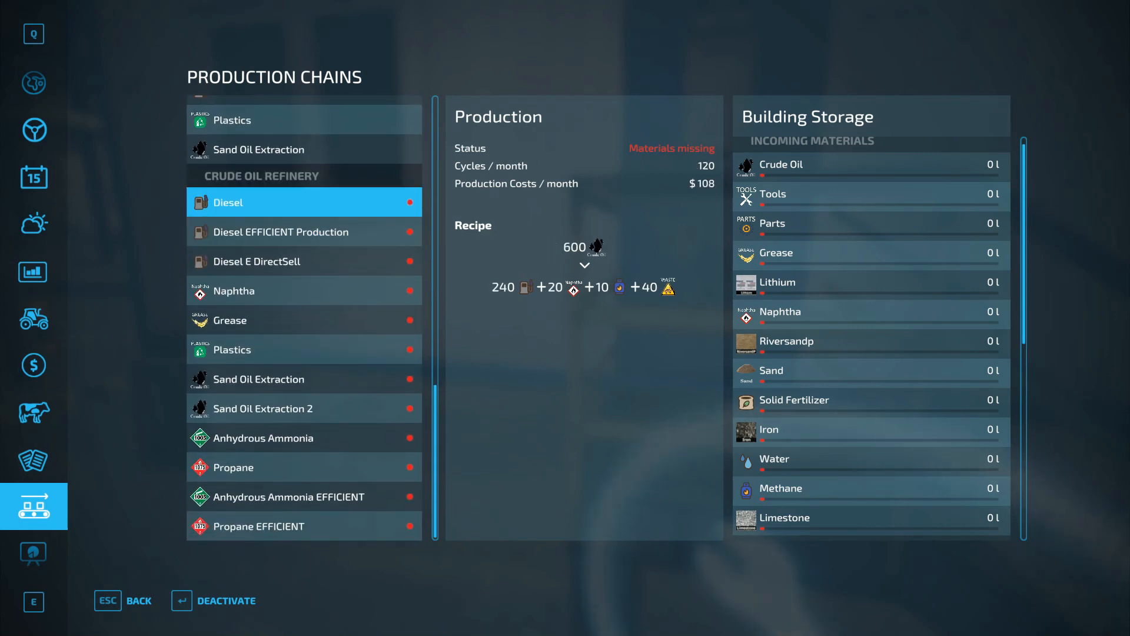
Review the refinery's Naphtha, Anhydrous Ammonia, Ammonia EFFICIENT and Propane EFFICIENT recipes, then return in-world.
left_click(302, 291)
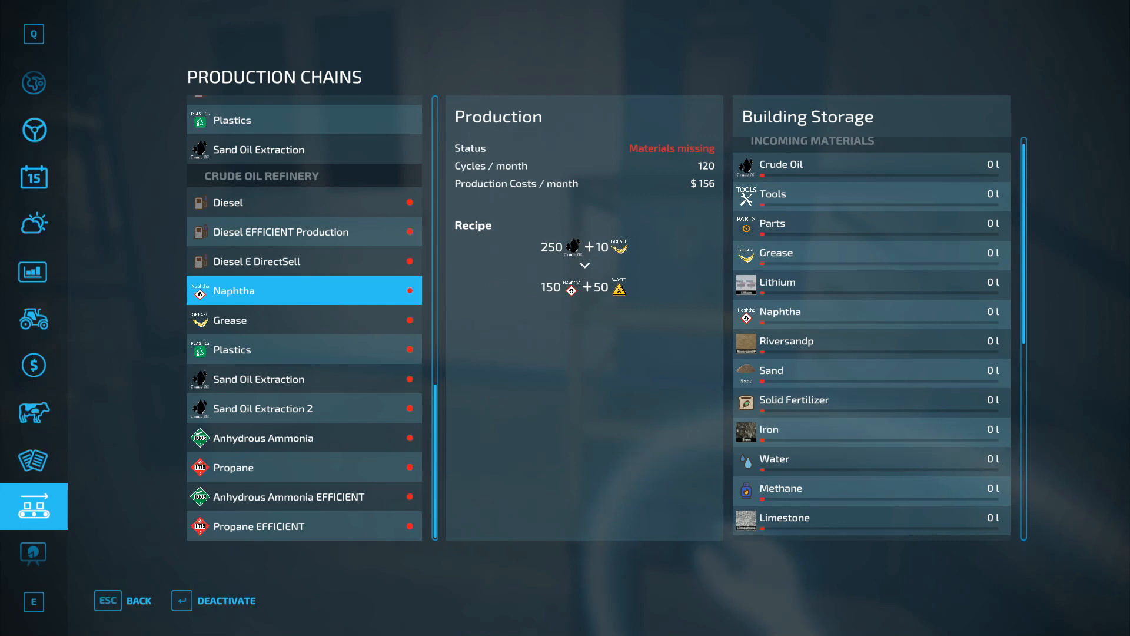
left_click(258, 378)
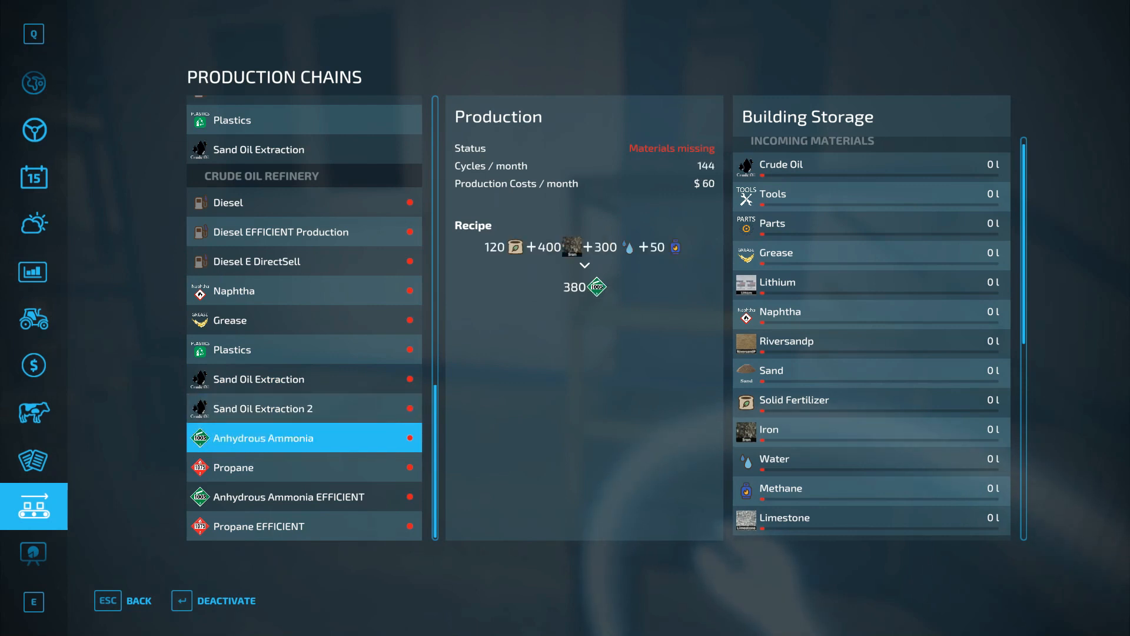
left_click(303, 496)
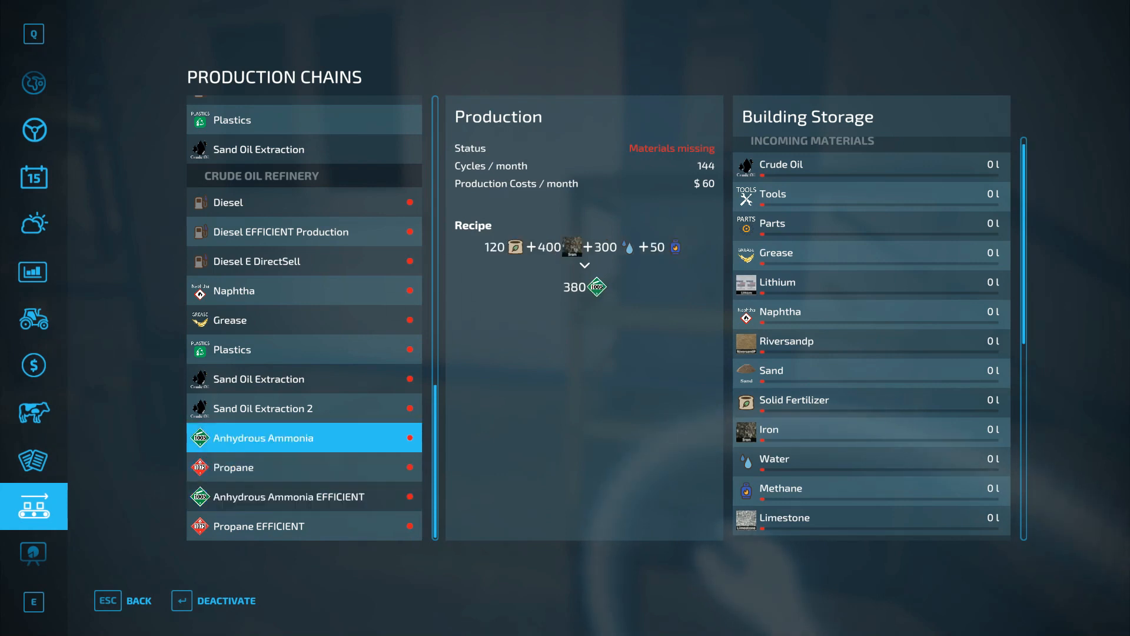
left_click(302, 496)
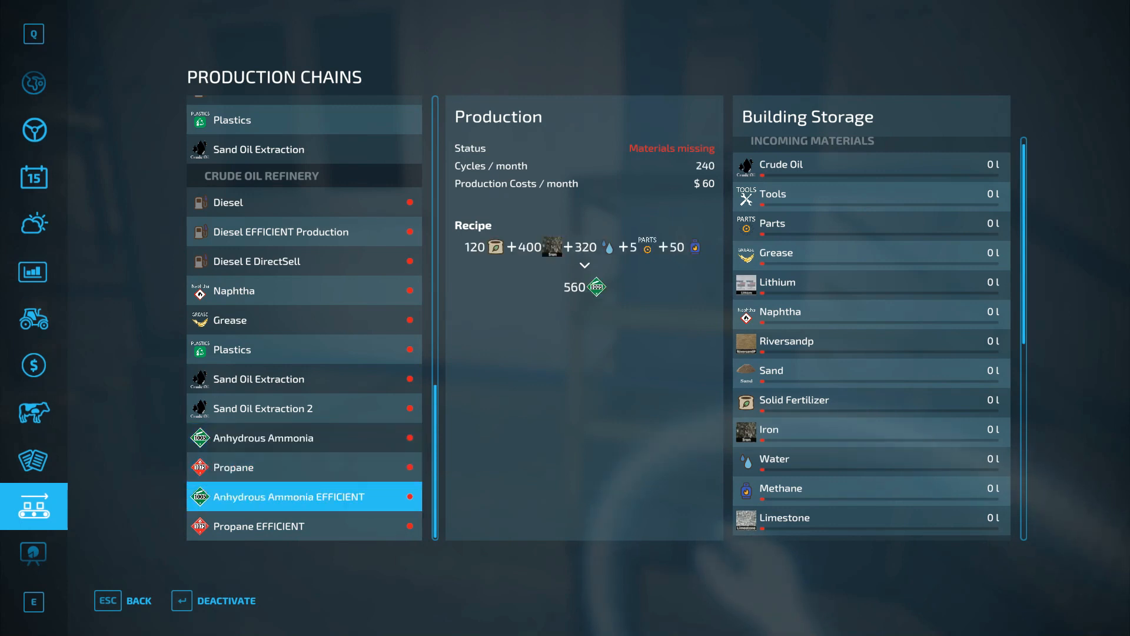
left_click(303, 525)
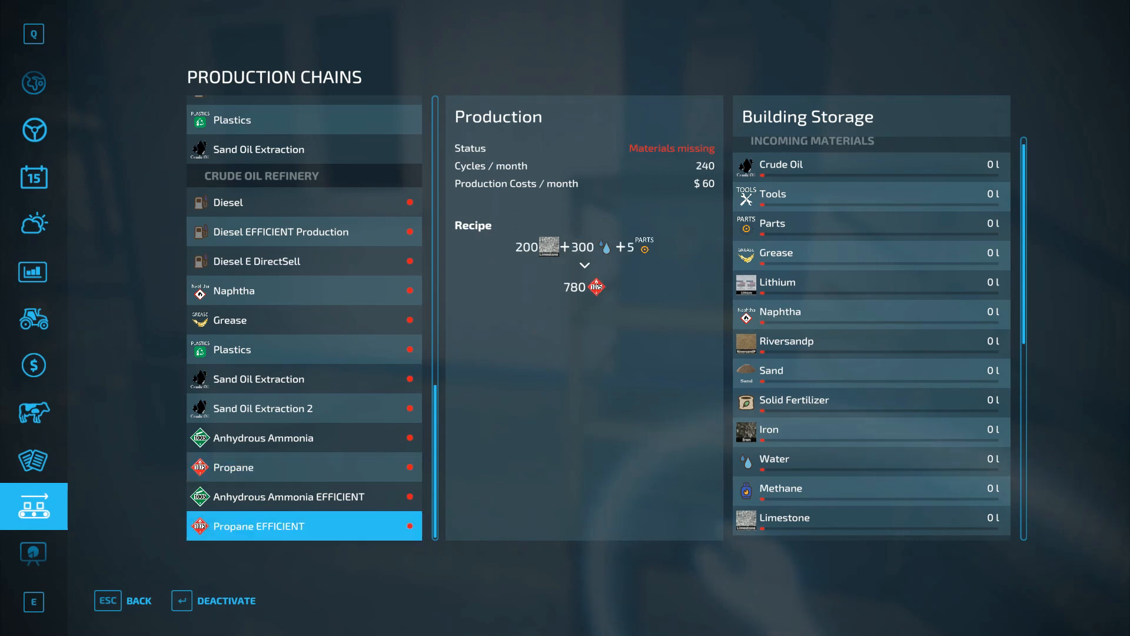
left_click(302, 495)
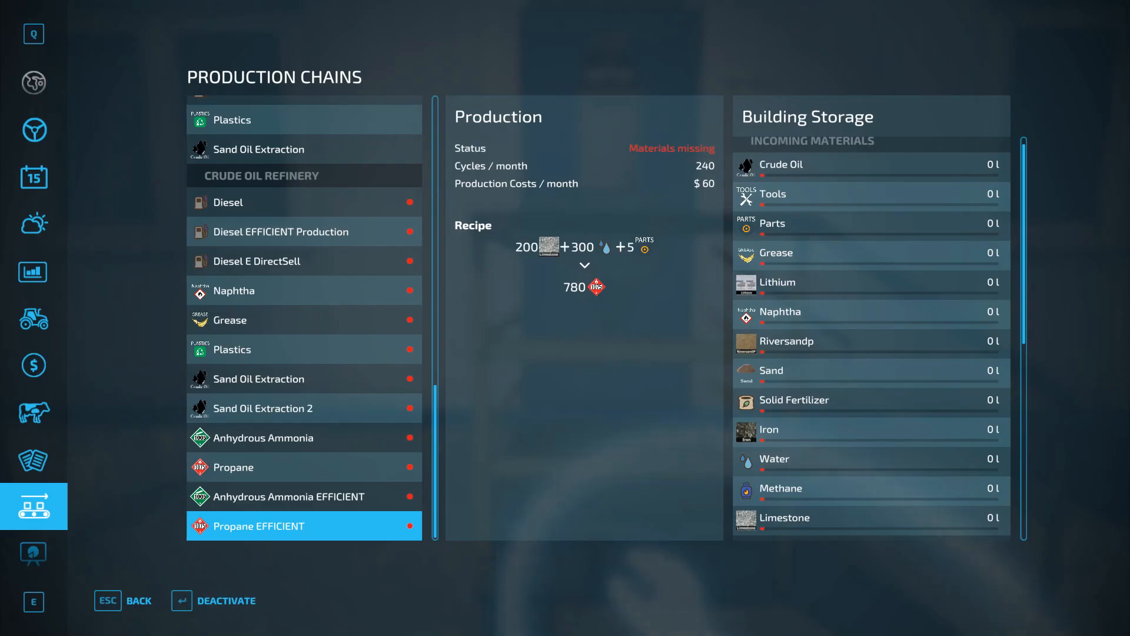
left_click(33, 129)
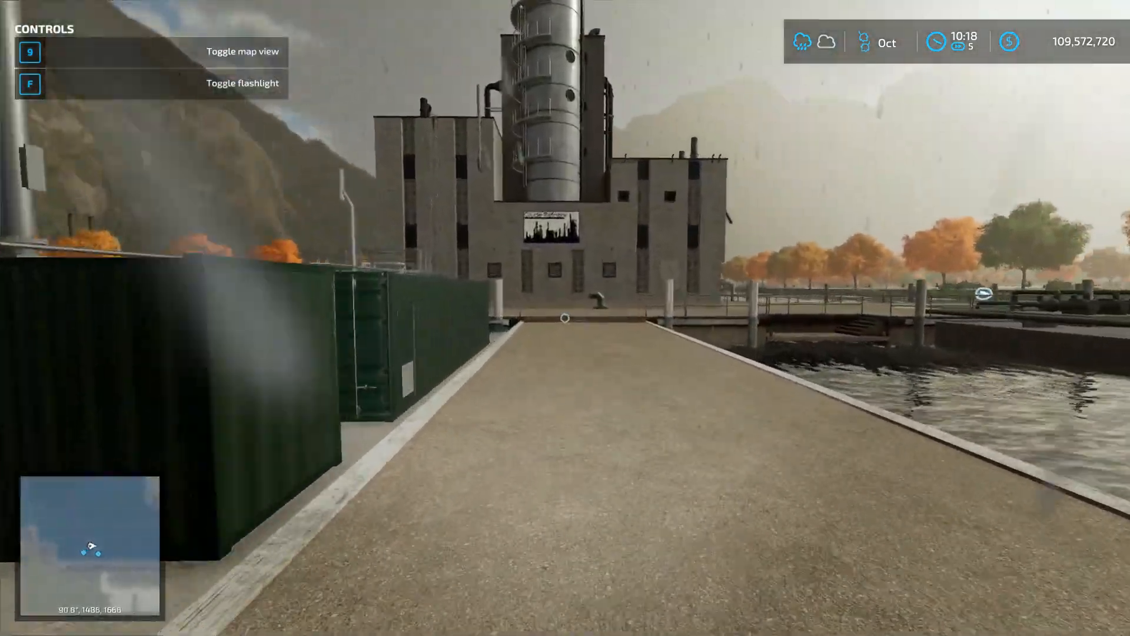
Review the docks refinery's Propane and Plastics recipes and return to the game.
key("w")
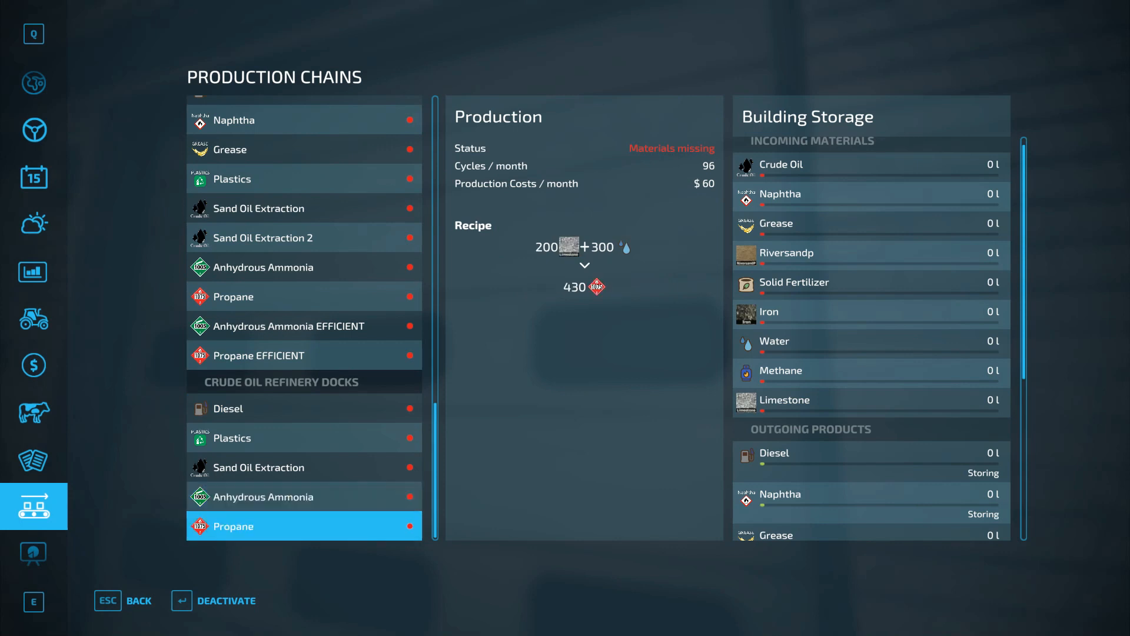
left_click(303, 437)
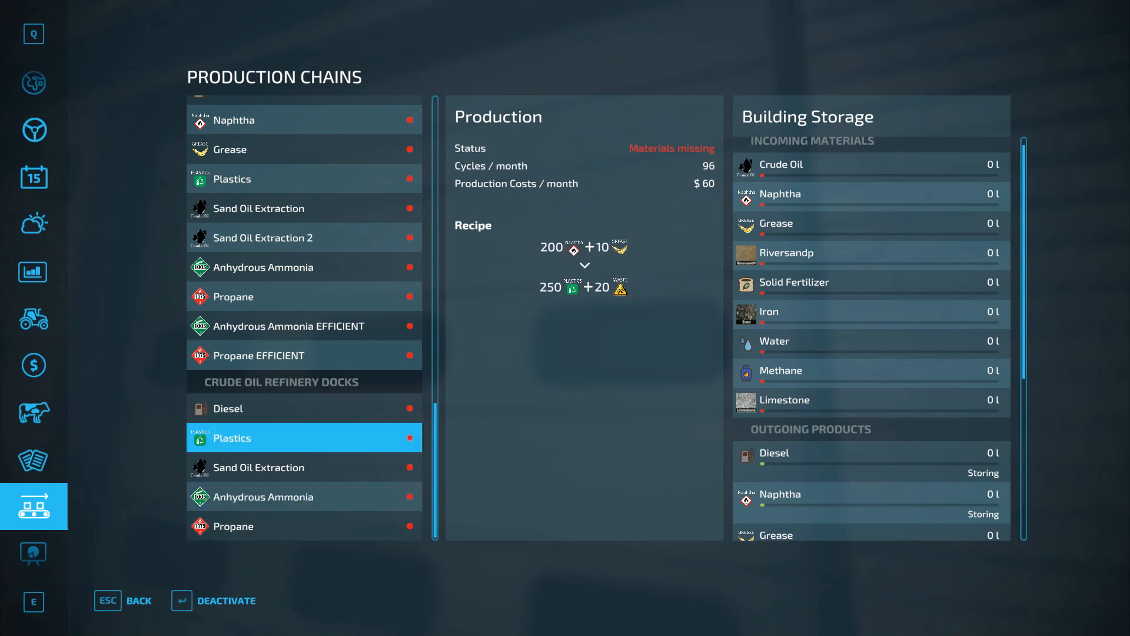
key("Escape")
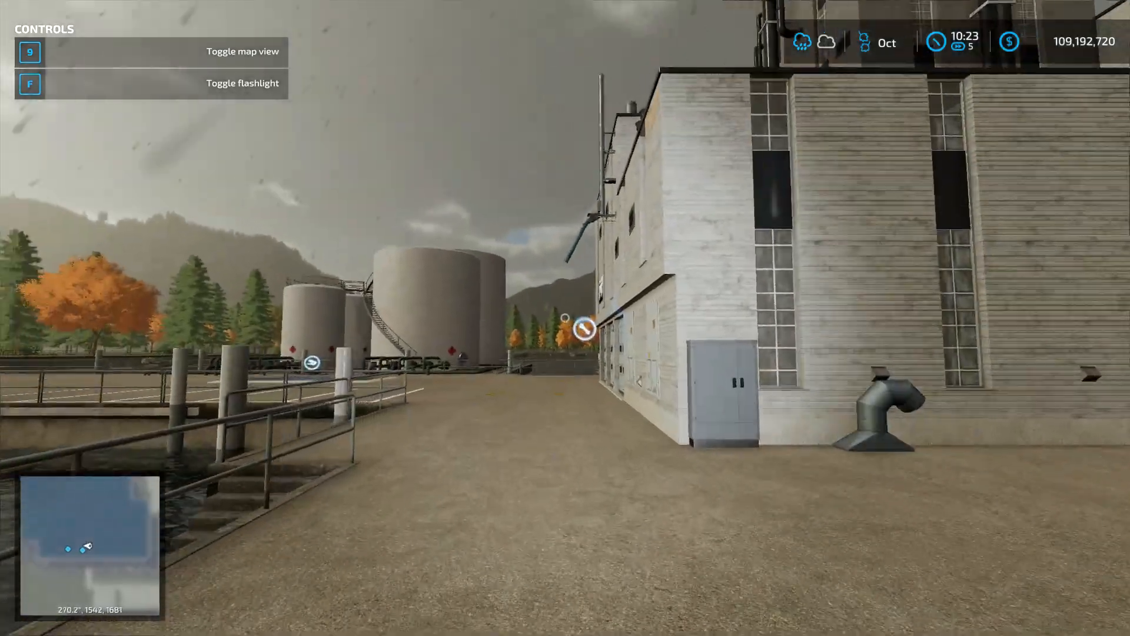
mouse_move(565, 317)
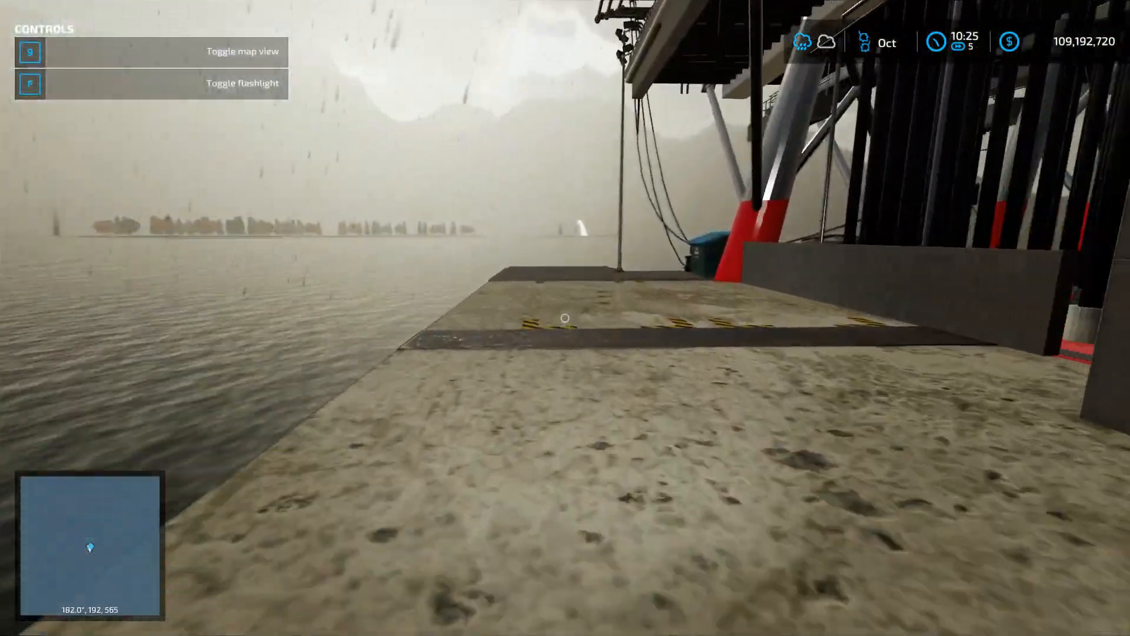
mouse_move(565, 317)
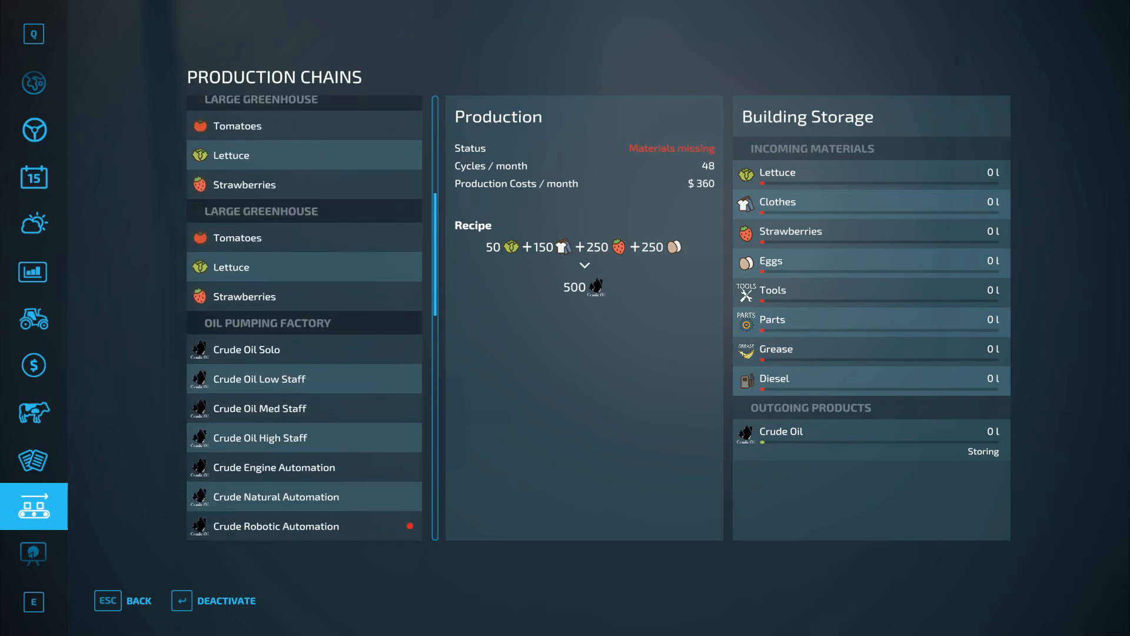
Scroll to The Oil Tower and view its Crude Oil High Staff recipe.
scroll("down", 3)
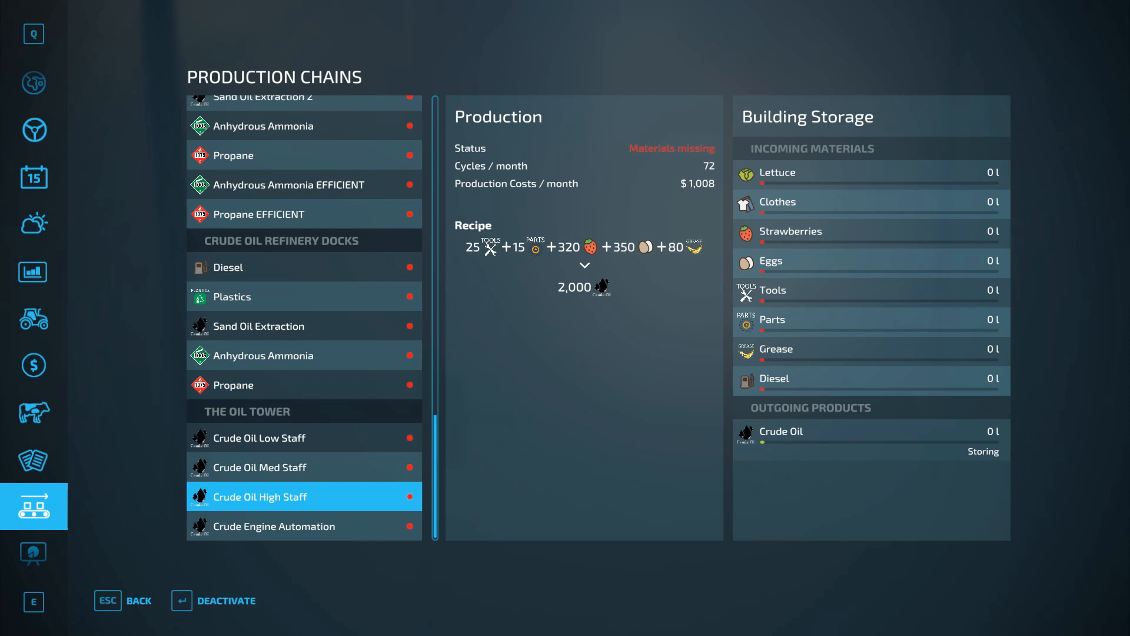
left_click(274, 526)
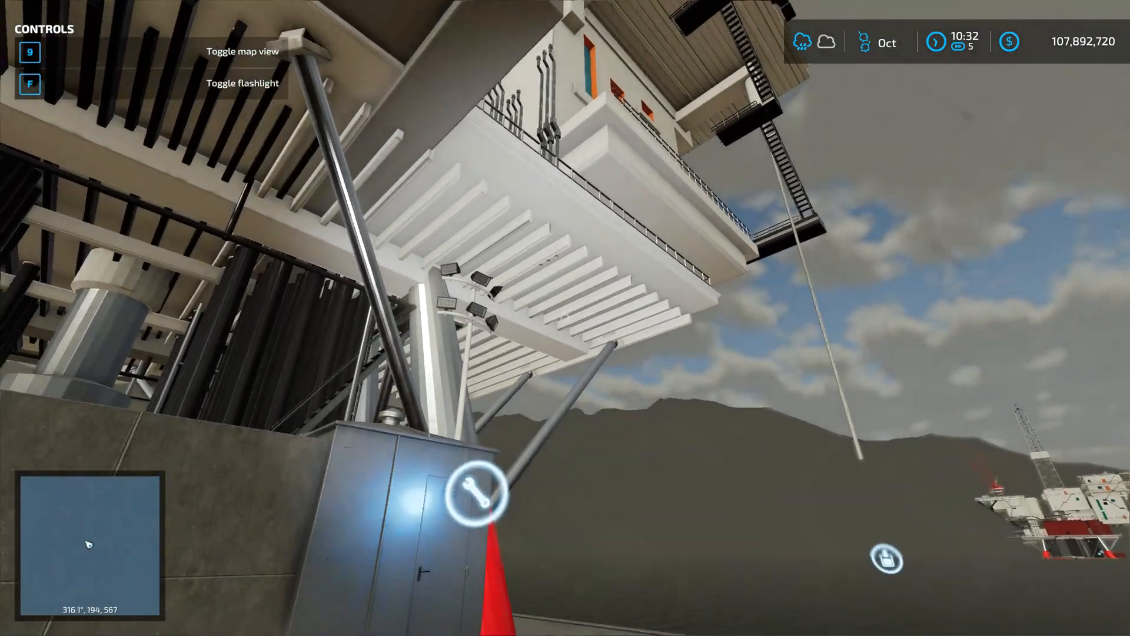
mouse_move(565, 318)
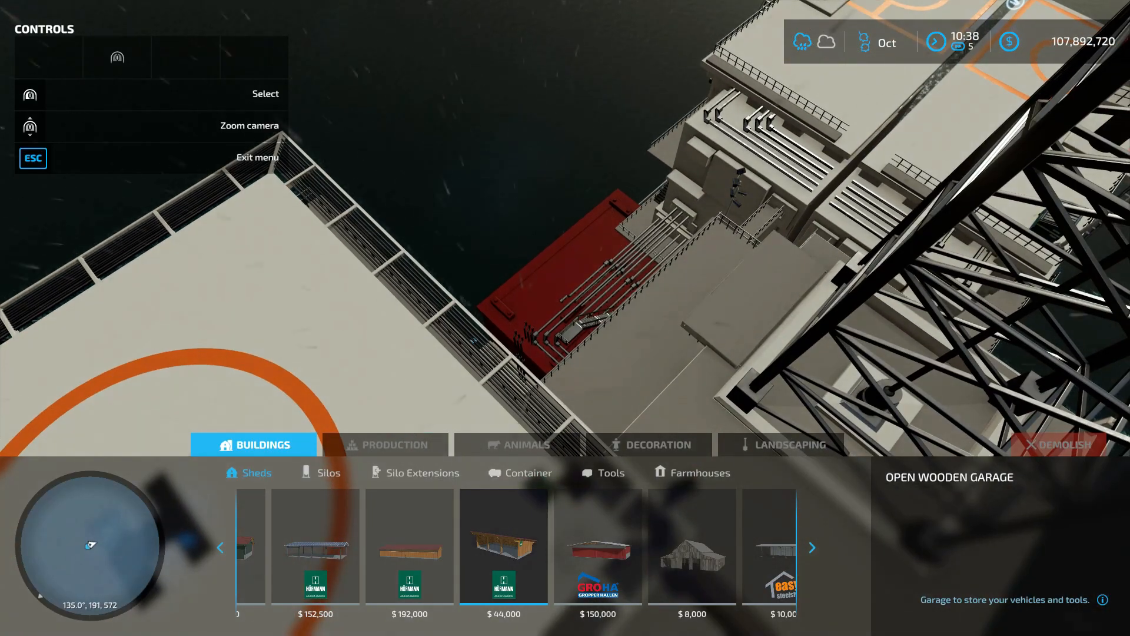
Browse the Production factories, select Biogas Plant 500KW, and exit the build menu.
left_click(387, 443)
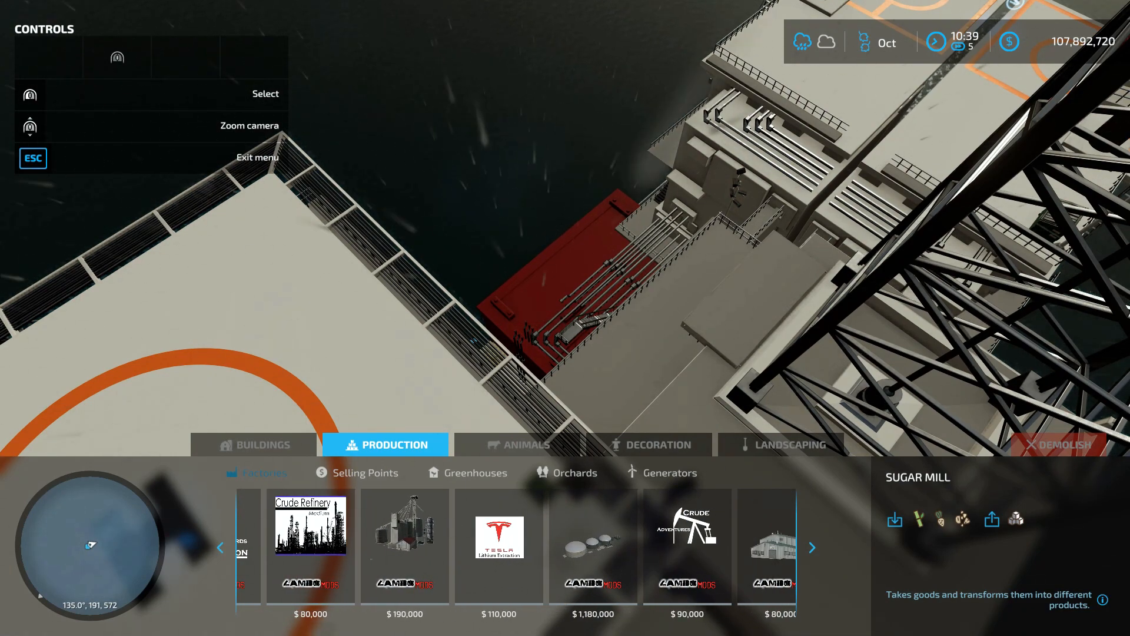
left_click(811, 547)
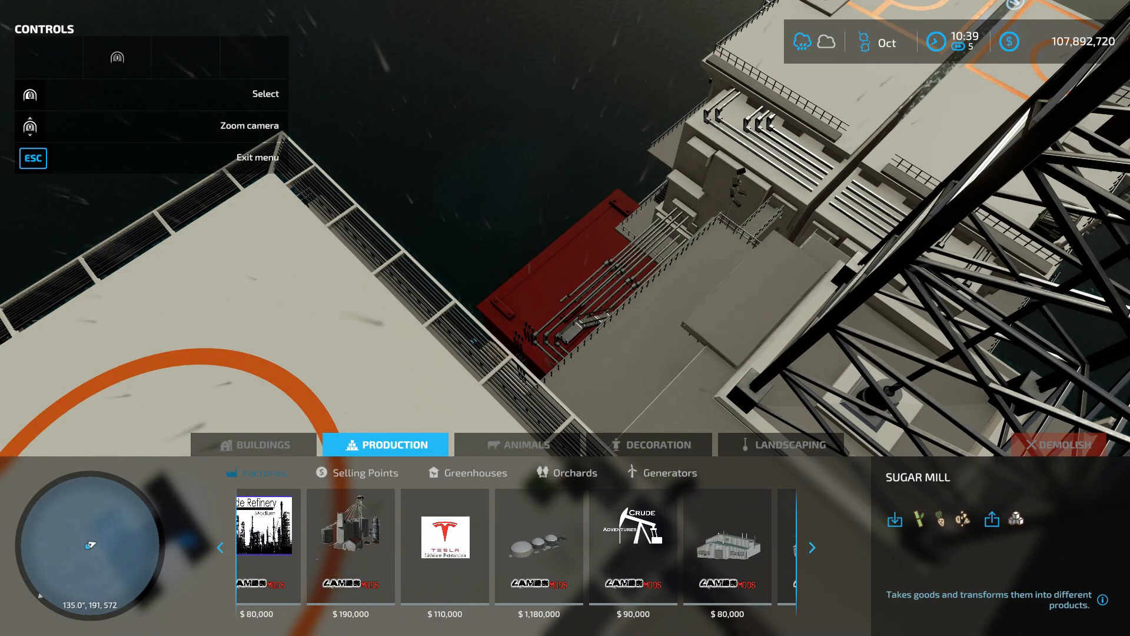
left_click(537, 545)
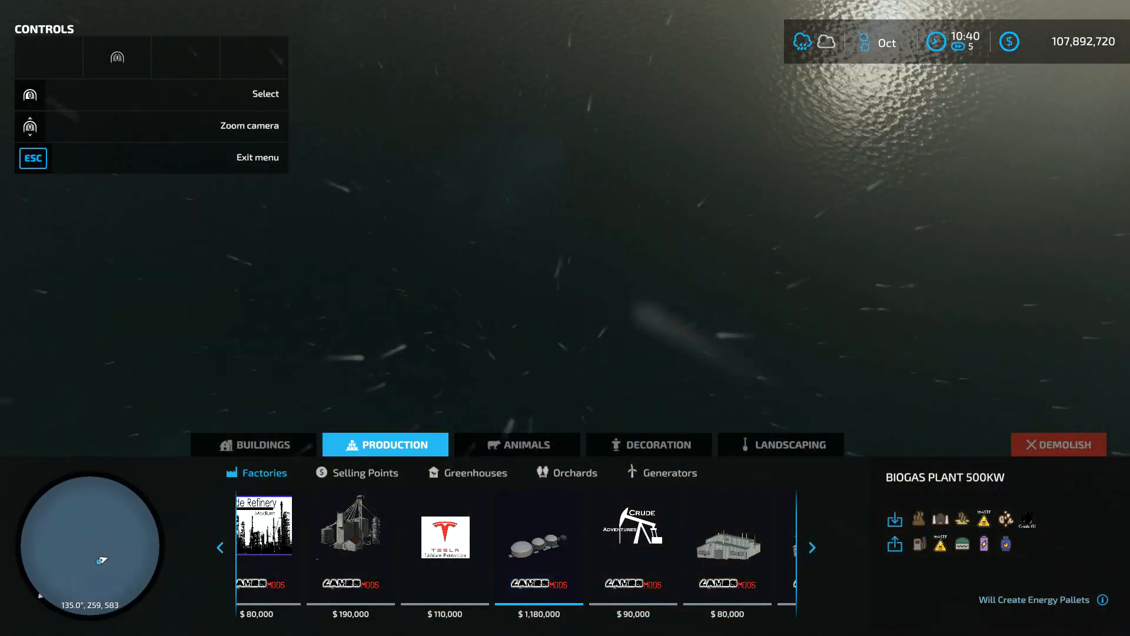
key("Escape")
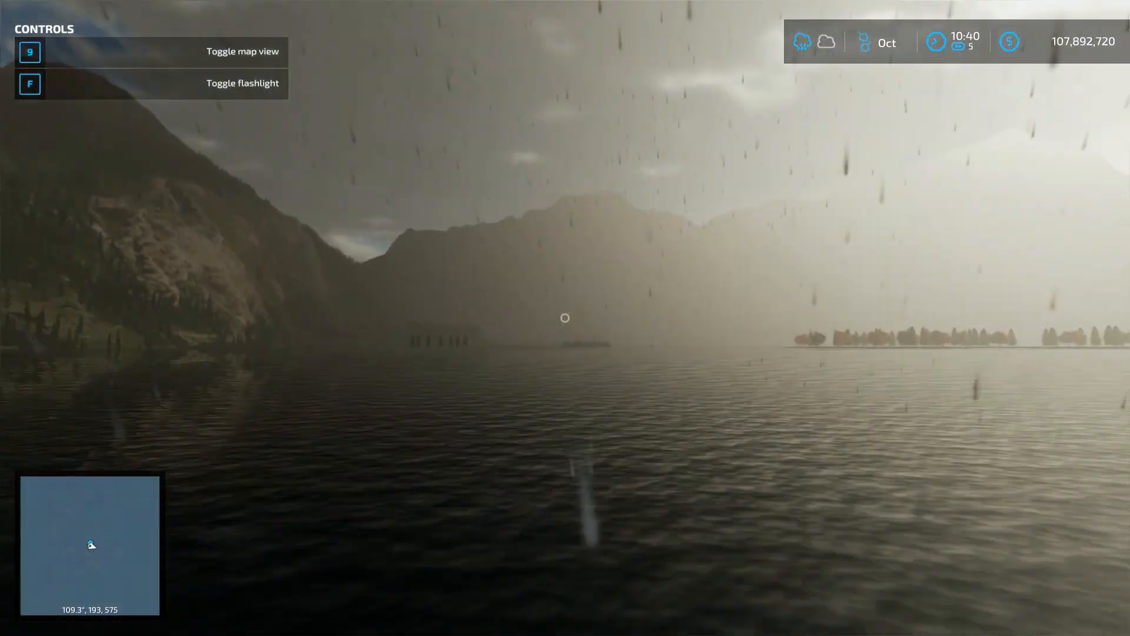